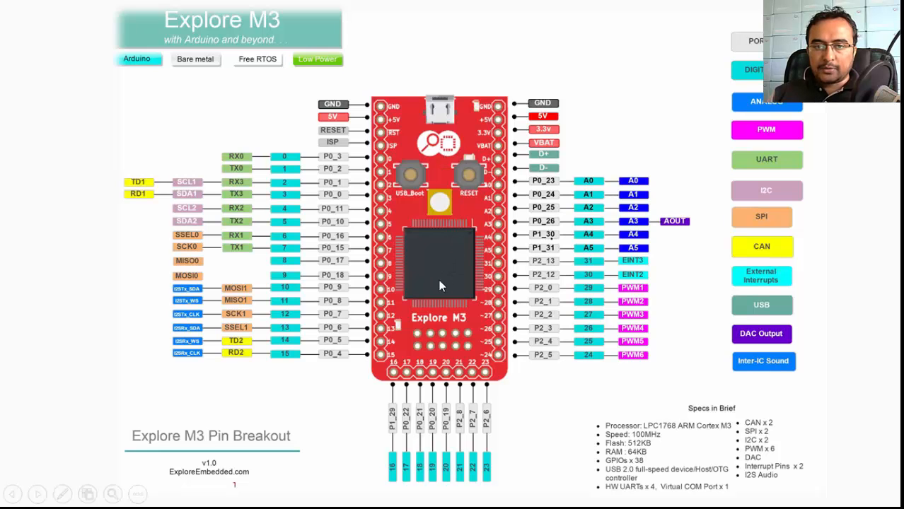
{"action": "mouse_move", "coordinate": [452, 273]}
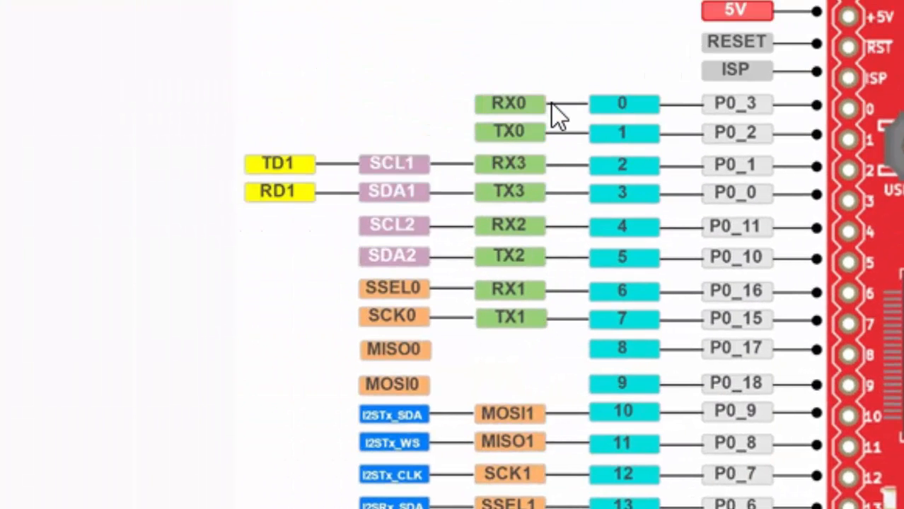
{"action": "mouse_move", "coordinate": [530, 68]}
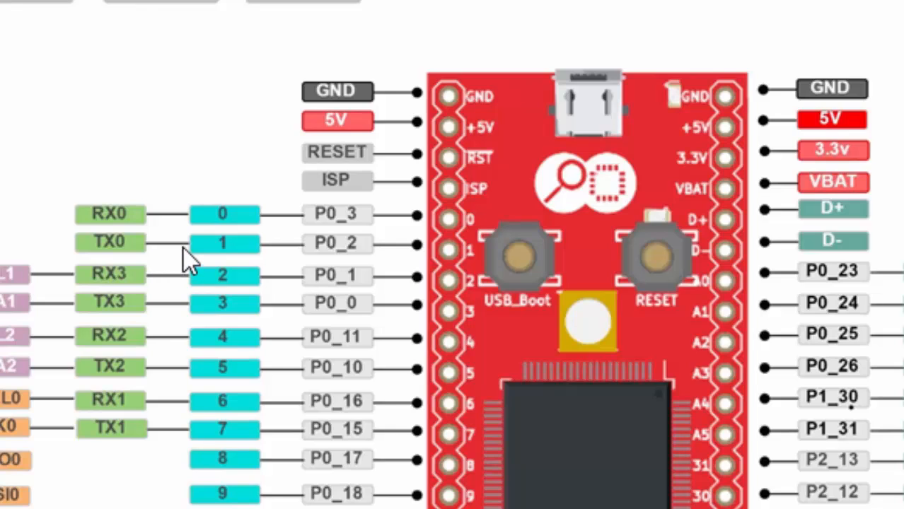
{"action": "mouse_move", "coordinate": [601, 124]}
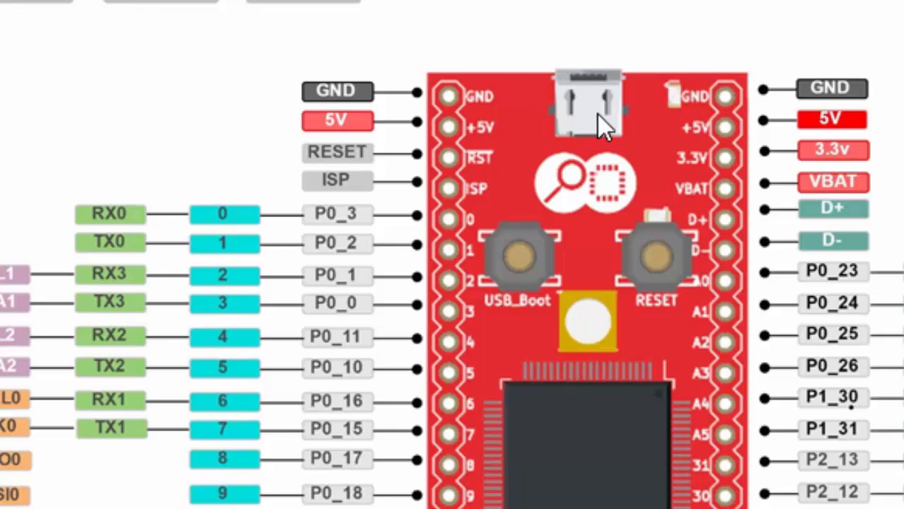
{"action": "mouse_move", "coordinate": [601, 117]}
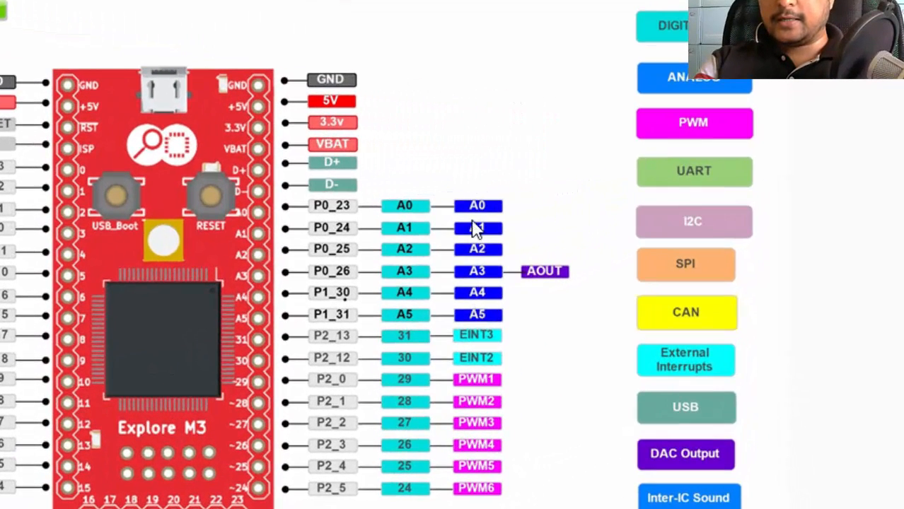
{"action": "mouse_move", "coordinate": [475, 223]}
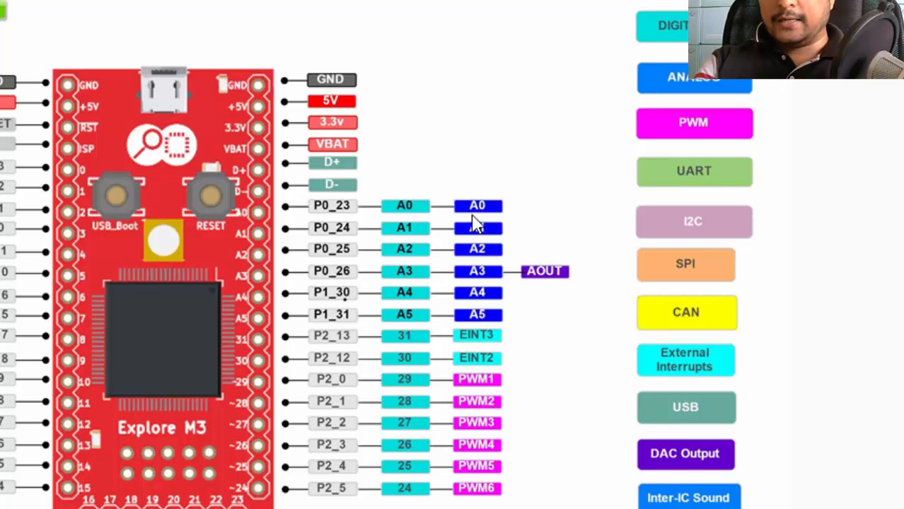
{"action": "mouse_move", "coordinate": [506, 265]}
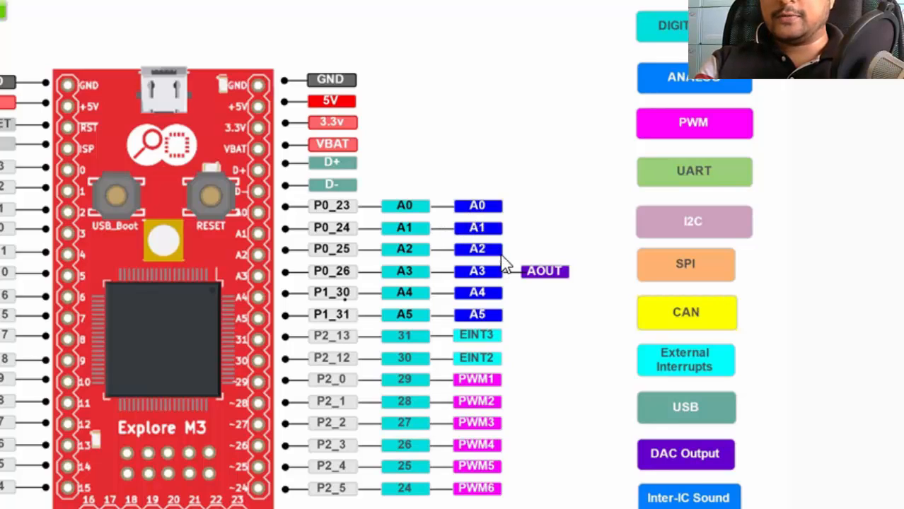
{"action": "mouse_move", "coordinate": [420, 255]}
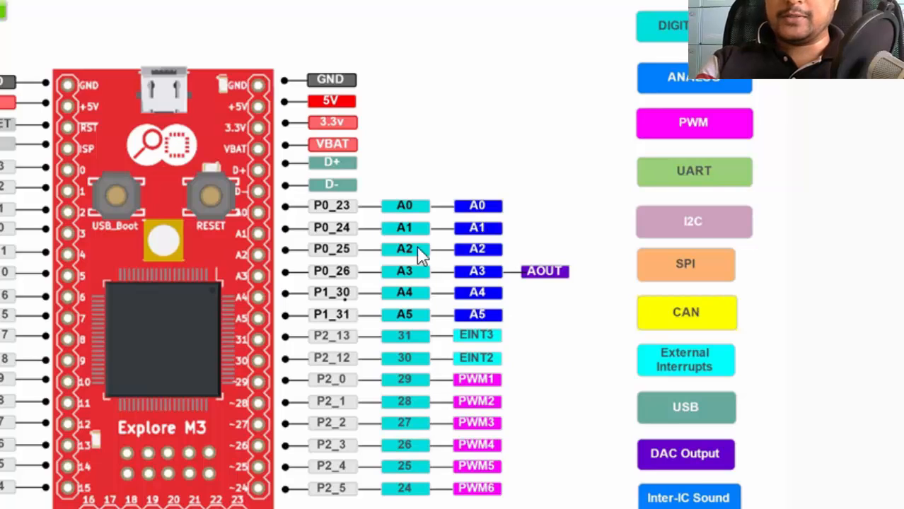
{"action": "mouse_move", "coordinate": [479, 339]}
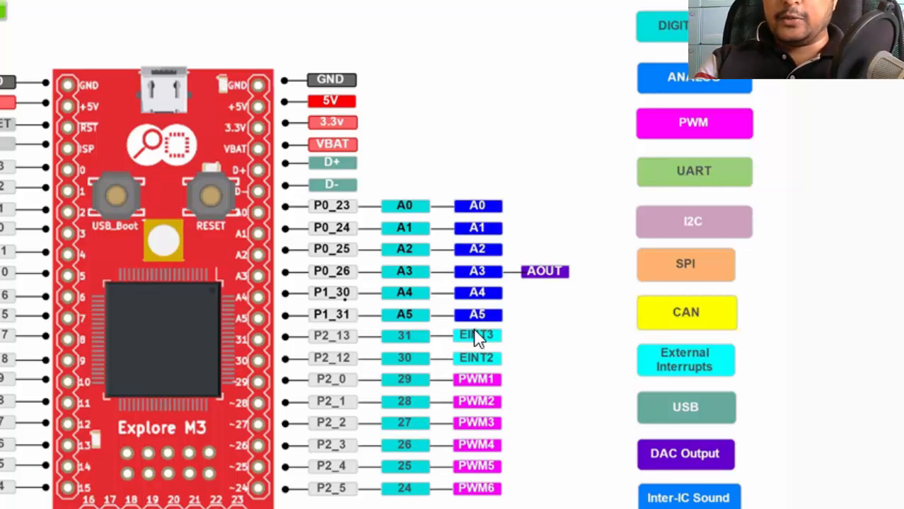
{"action": "mouse_move", "coordinate": [550, 278]}
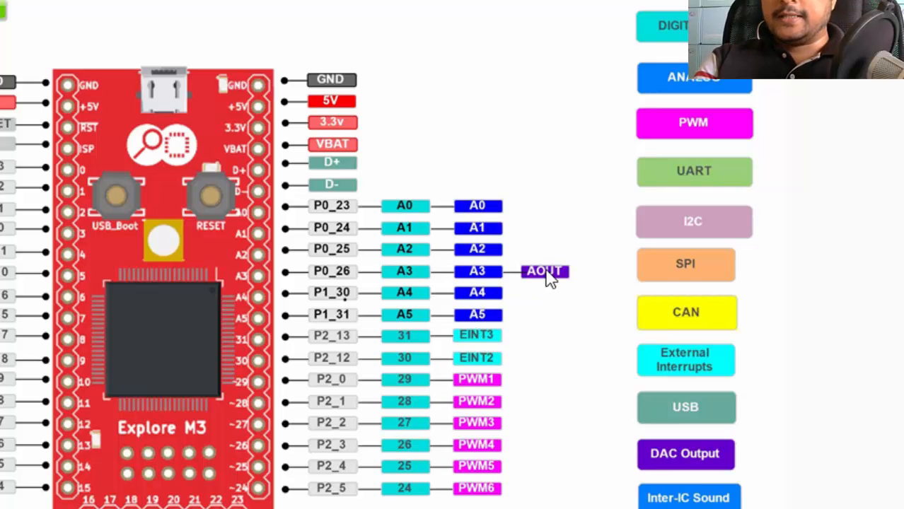
{"action": "mouse_move", "coordinate": [584, 275]}
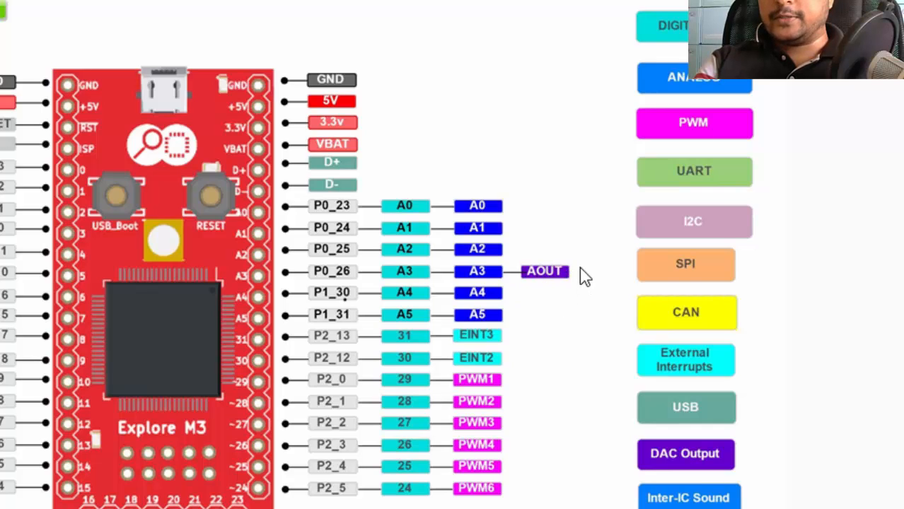
{"action": "mouse_move", "coordinate": [357, 161]}
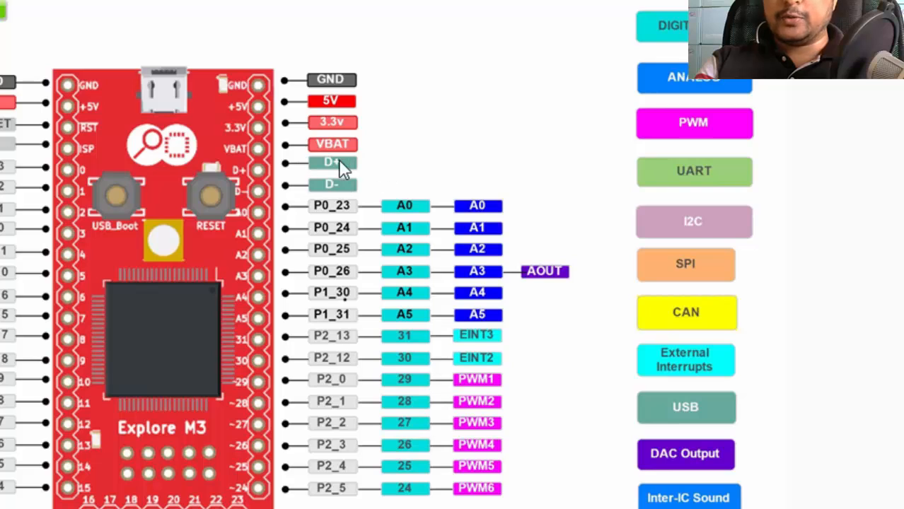
{"action": "mouse_move", "coordinate": [374, 192]}
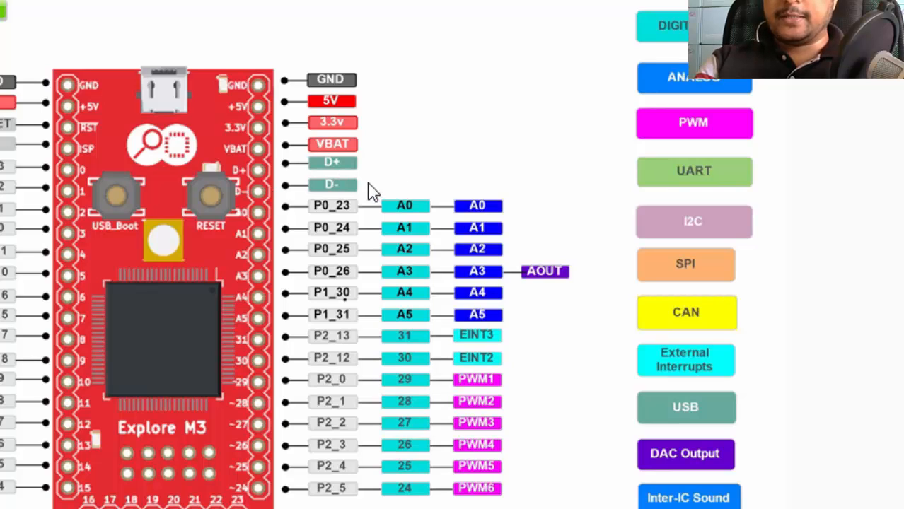
{"action": "mouse_move", "coordinate": [397, 176]}
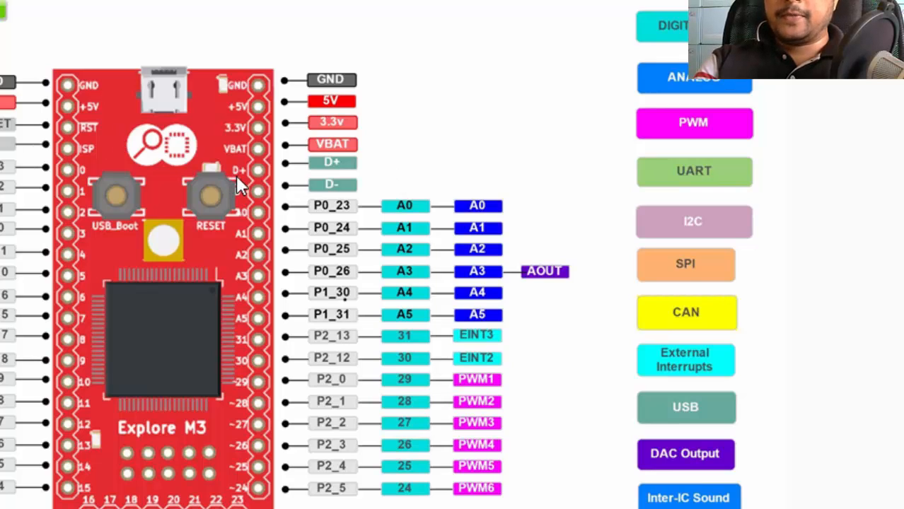
{"action": "mouse_move", "coordinate": [95, 76]}
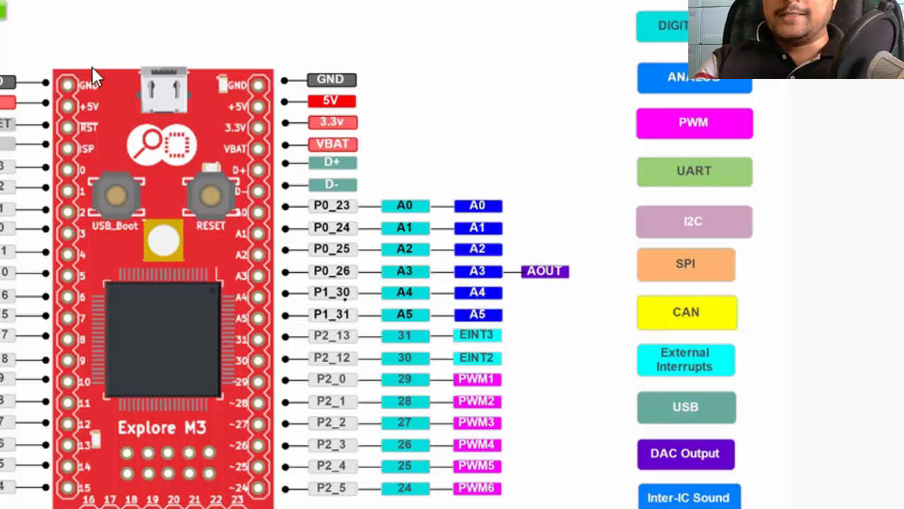
{"action": "mouse_move", "coordinate": [214, 10]}
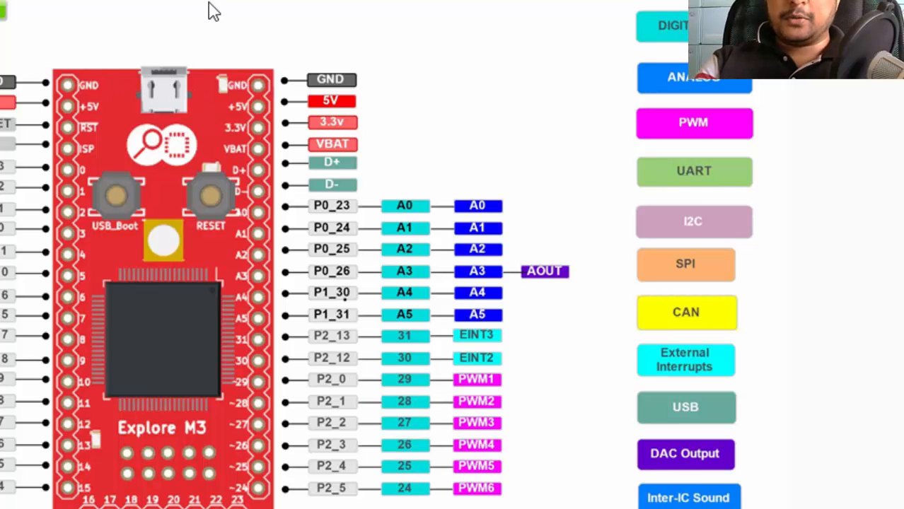
{"action": "mouse_move", "coordinate": [263, 12]}
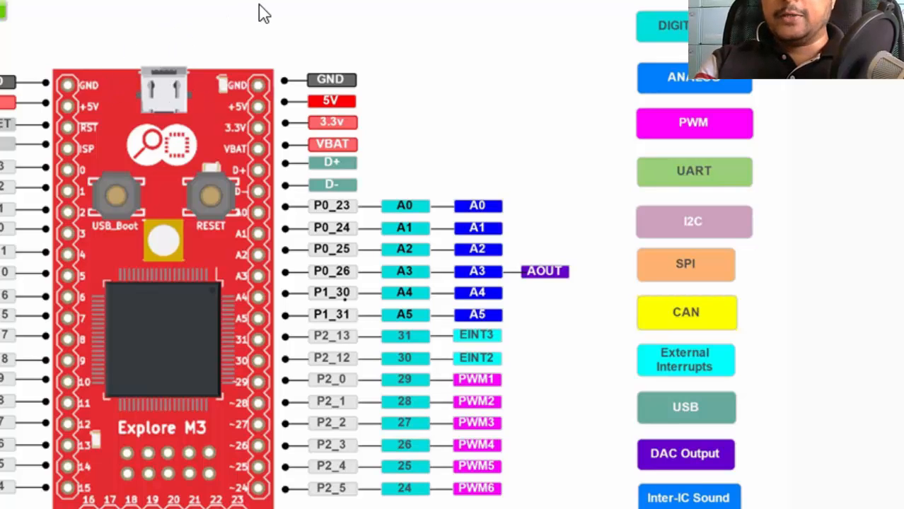
{"action": "mouse_move", "coordinate": [191, 89]}
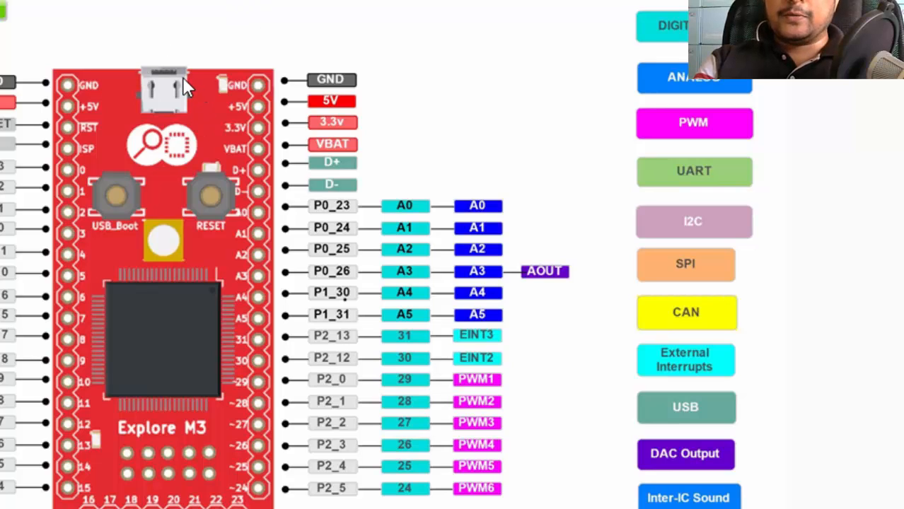
{"action": "mouse_move", "coordinate": [198, 53]}
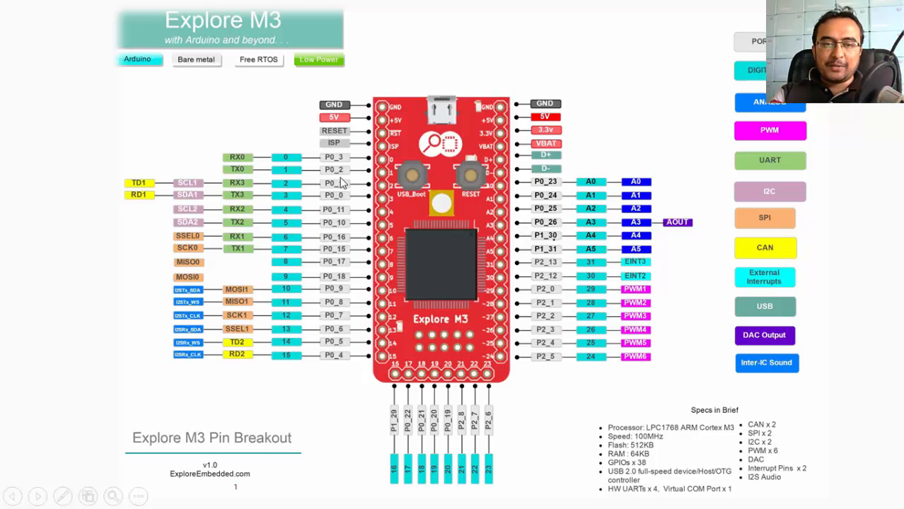
{"action": "mouse_move", "coordinate": [341, 230]}
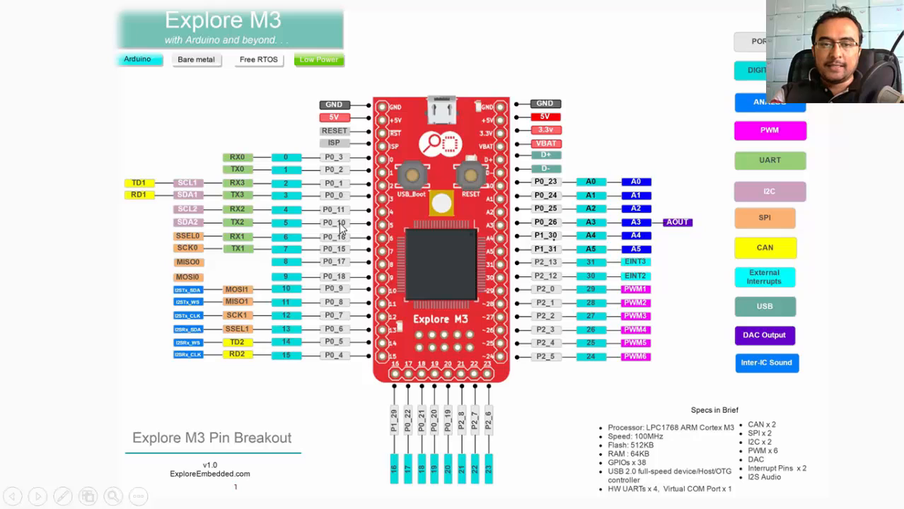
{"action": "mouse_move", "coordinate": [580, 196]}
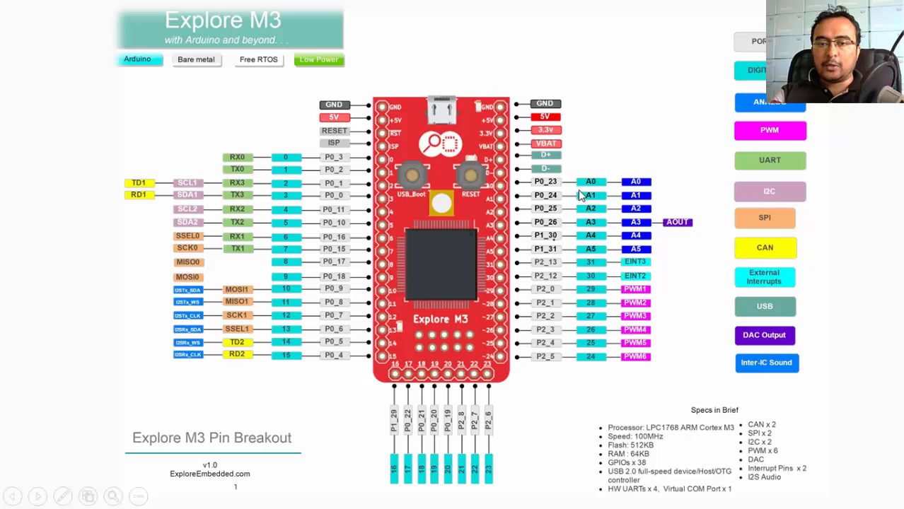
{"action": "mouse_move", "coordinate": [585, 206]}
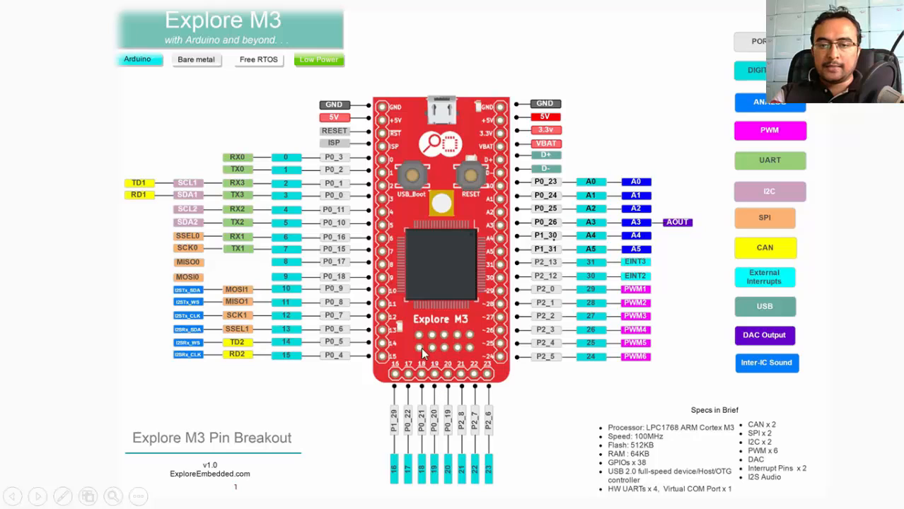
{"action": "mouse_move", "coordinate": [470, 349]}
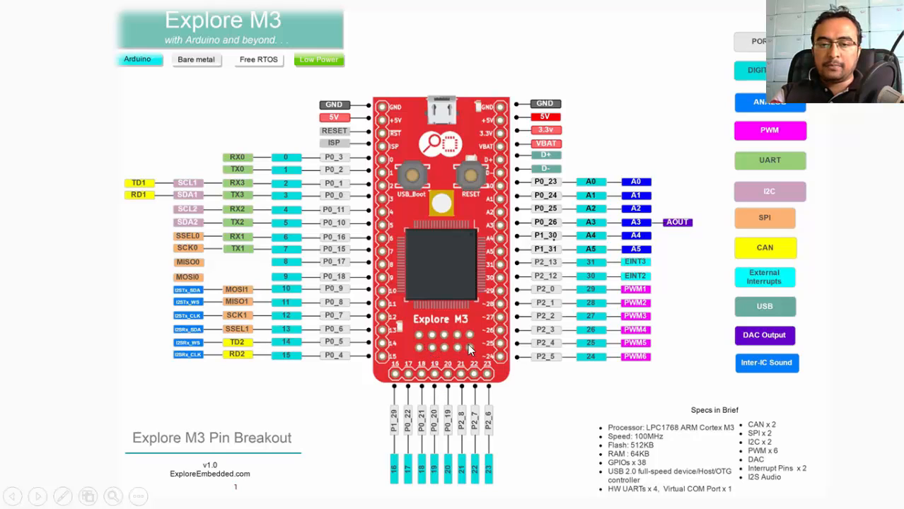
{"action": "mouse_move", "coordinate": [473, 334]}
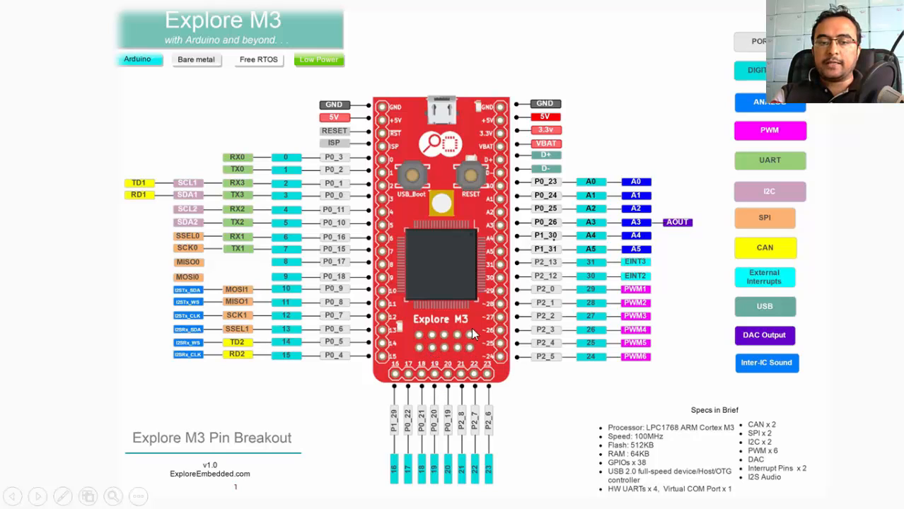
{"action": "mouse_move", "coordinate": [416, 341]}
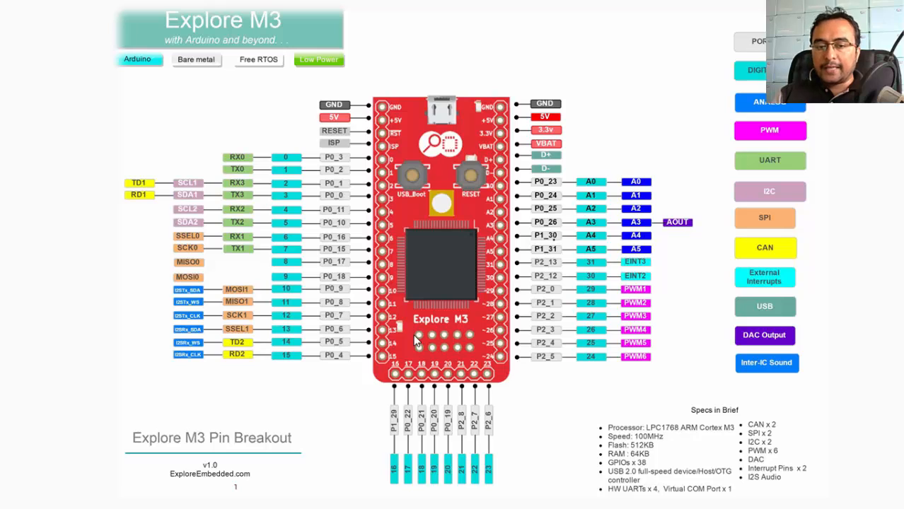
{"action": "mouse_move", "coordinate": [587, 357]}
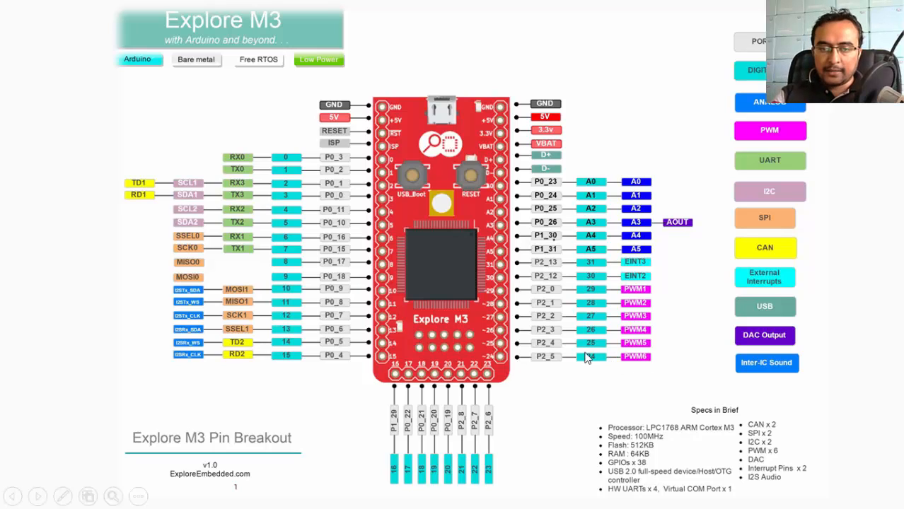
{"action": "mouse_move", "coordinate": [463, 332]}
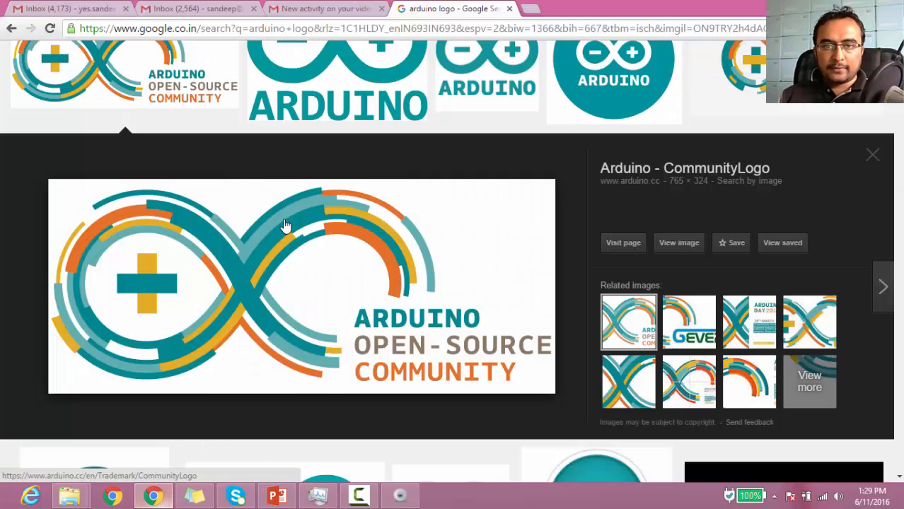
Scroll up the Hackaday.io My Feed page with the account menu open
{"action": "scroll", "scroll_direction": "up", "scroll_amount": 3}
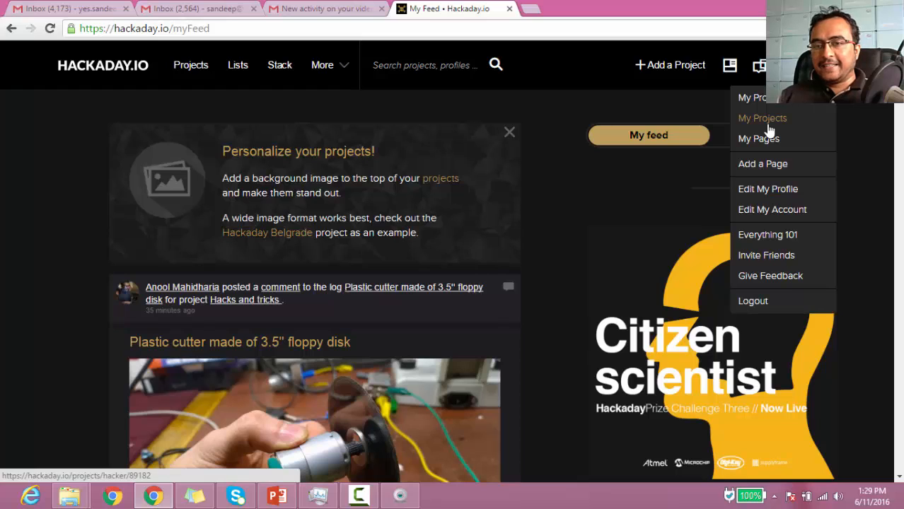
Open My Projects and the project's logs, starting with the ARM GCC with Eclipse toolchain log
{"action": "left_click", "coordinate": [763, 118]}
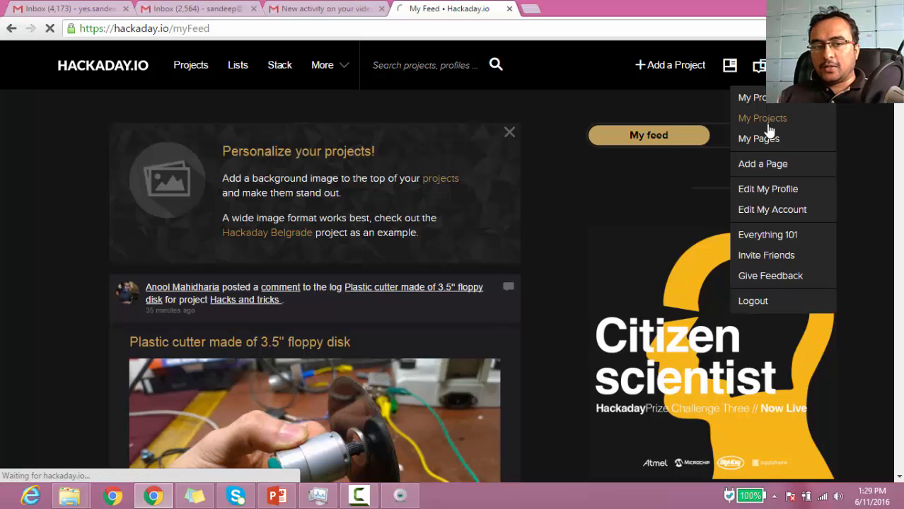
{"action": "left_click", "coordinate": [762, 118]}
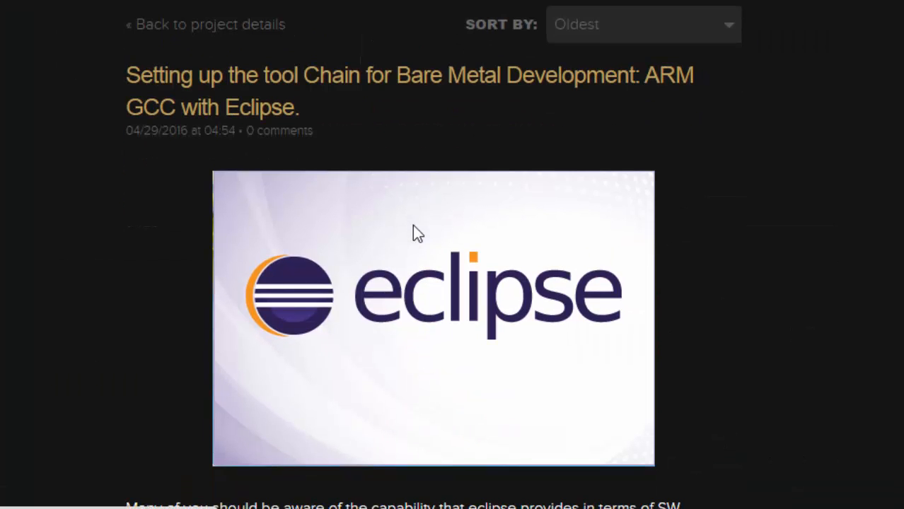
{"action": "mouse_move", "coordinate": [364, 92]}
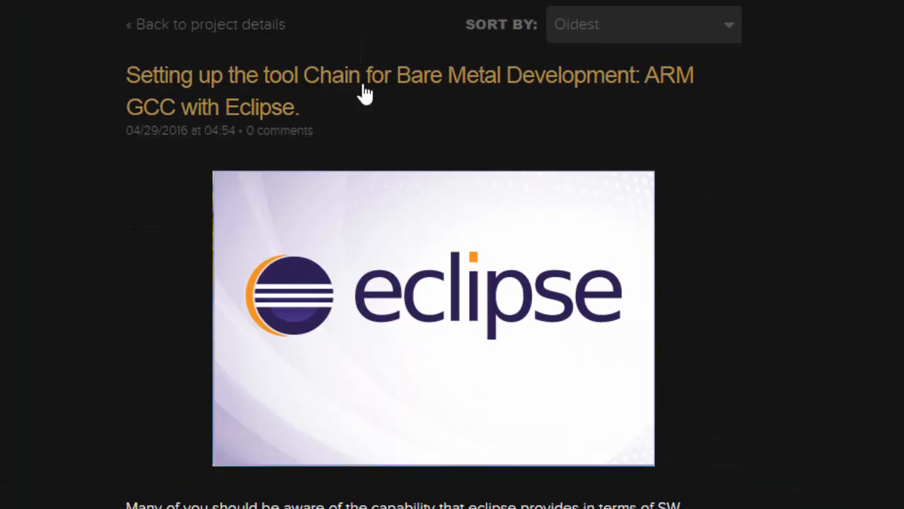
{"action": "mouse_move", "coordinate": [371, 136]}
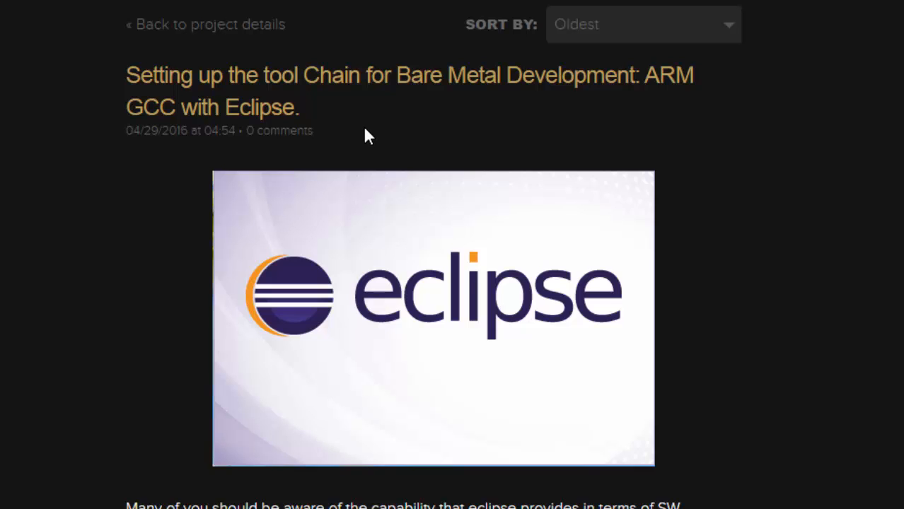
Scroll the logs to the Rugged USB entry with its front and back board photos
{"action": "scroll", "scroll_direction": "down", "scroll_amount": 3}
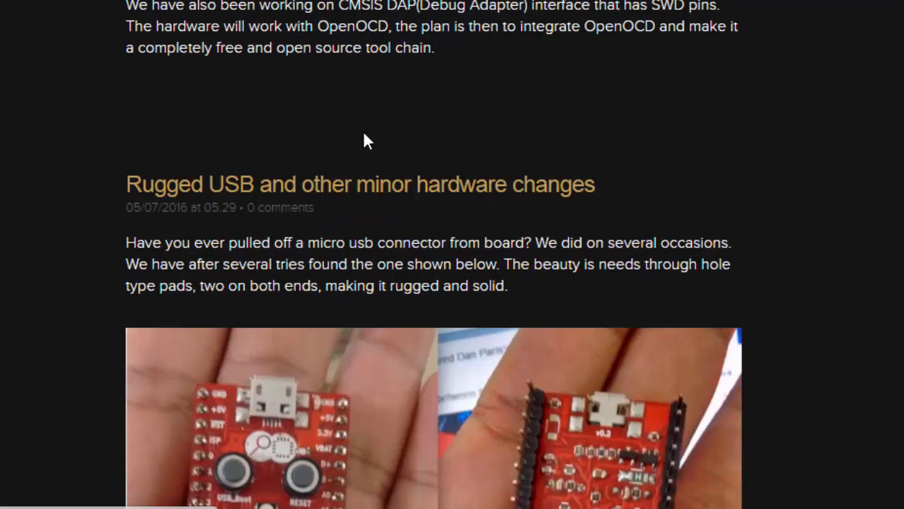
{"action": "scroll", "scroll_direction": "down", "scroll_amount": 3}
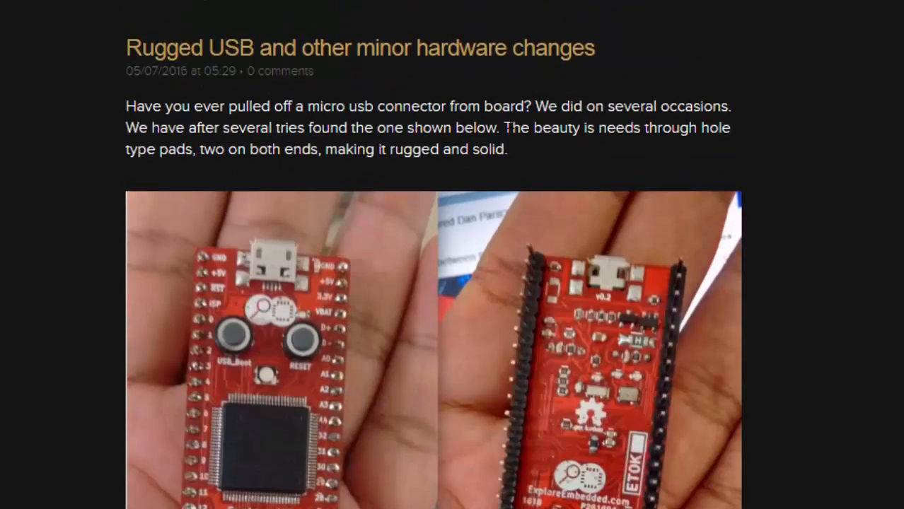
{"action": "scroll", "scroll_direction": "down", "scroll_amount": 3}
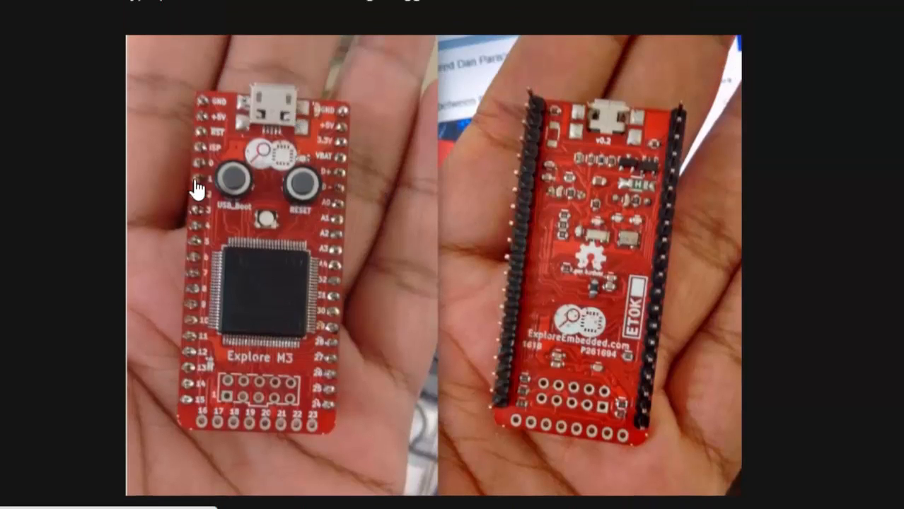
{"action": "mouse_move", "coordinate": [286, 202]}
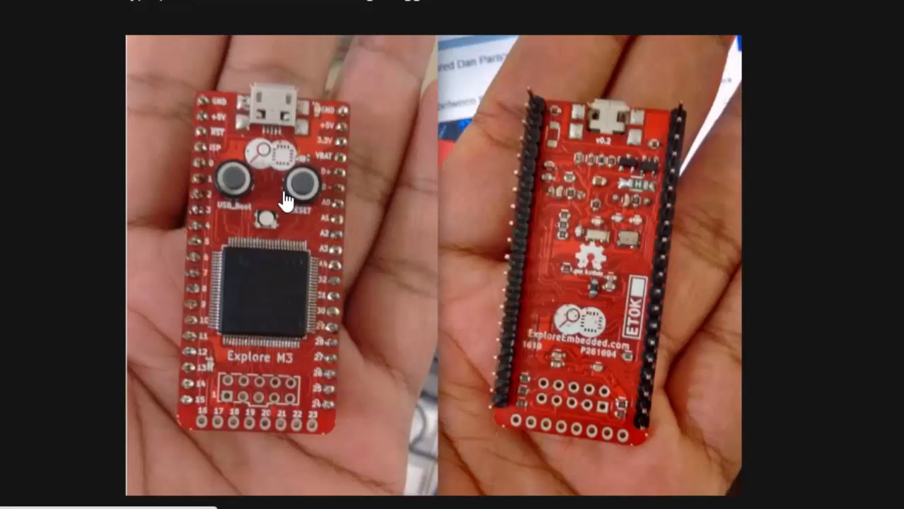
{"action": "mouse_move", "coordinate": [244, 208]}
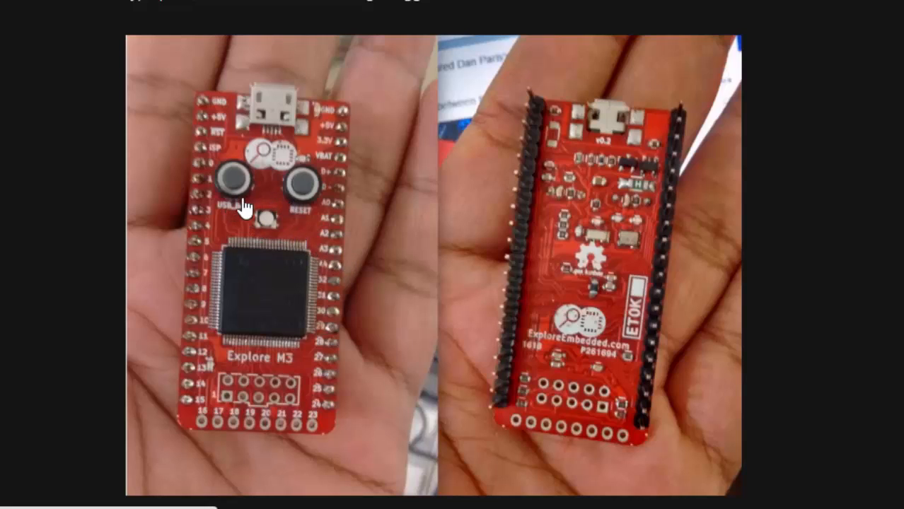
{"action": "mouse_move", "coordinate": [272, 202]}
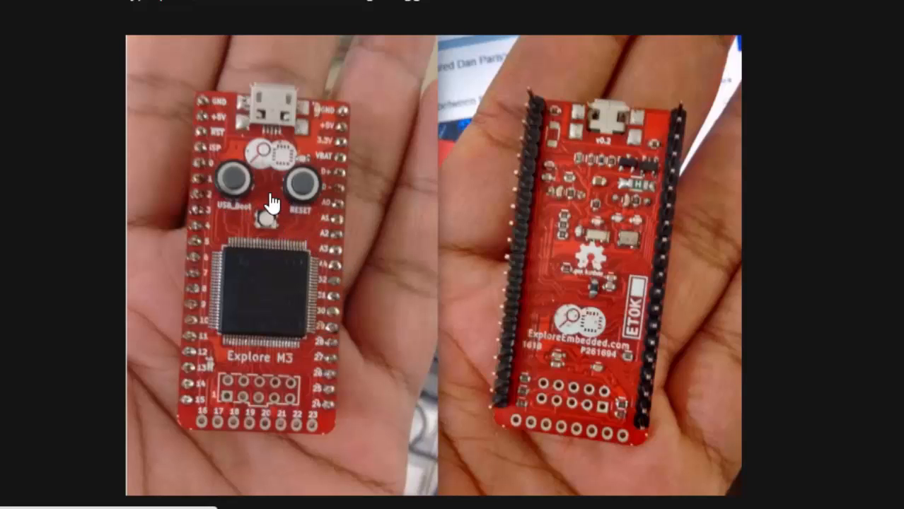
{"action": "mouse_move", "coordinate": [697, 170]}
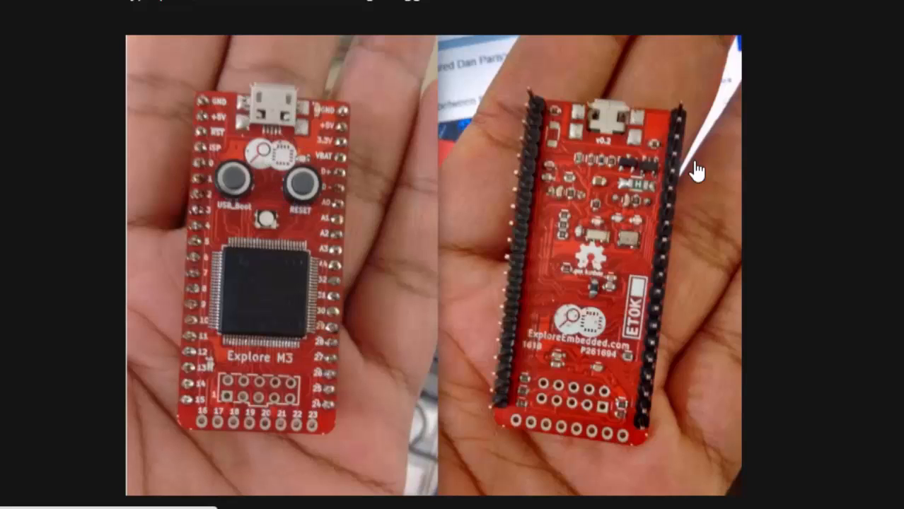
{"action": "mouse_move", "coordinate": [357, 148]}
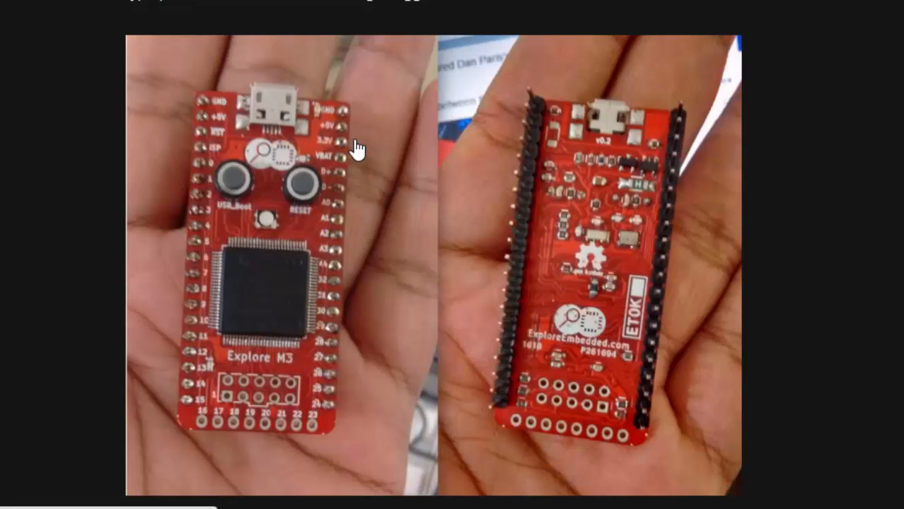
{"action": "mouse_move", "coordinate": [610, 191]}
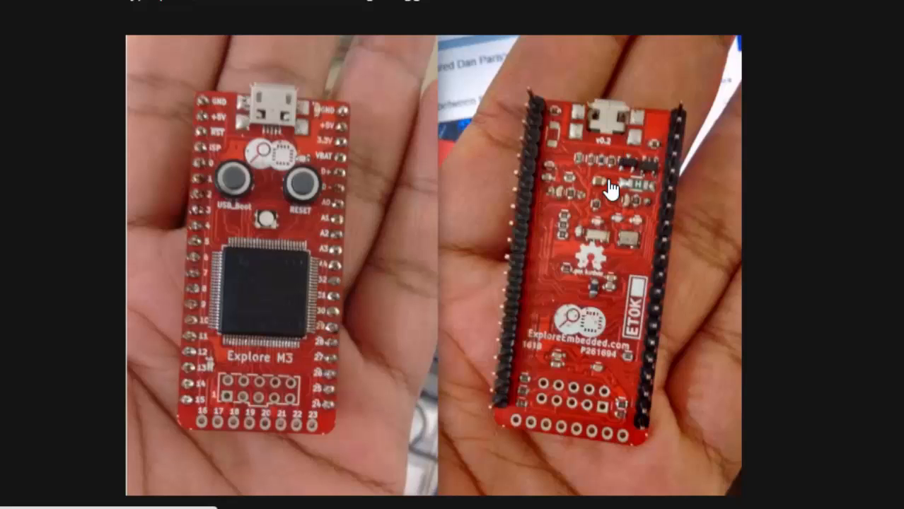
{"action": "scroll", "scroll_direction": "up", "scroll_amount": 3}
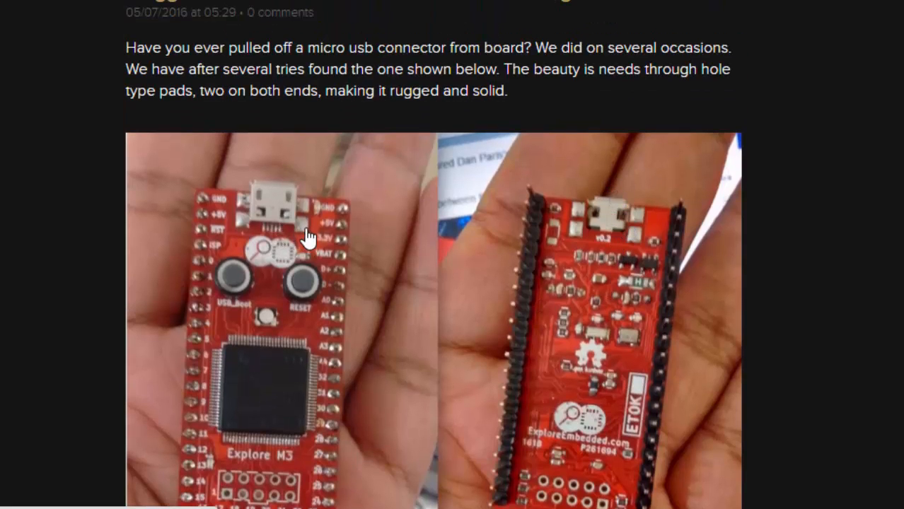
{"action": "mouse_move", "coordinate": [378, 209]}
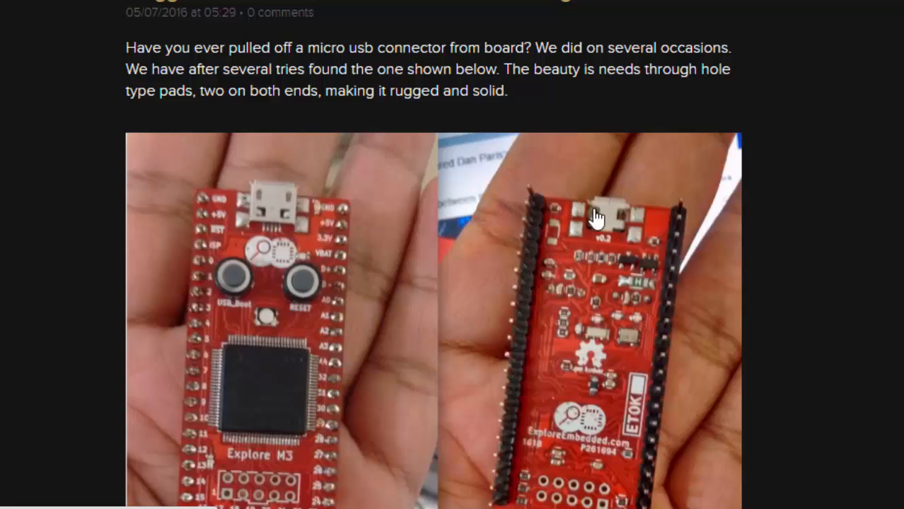
{"action": "mouse_move", "coordinate": [271, 234]}
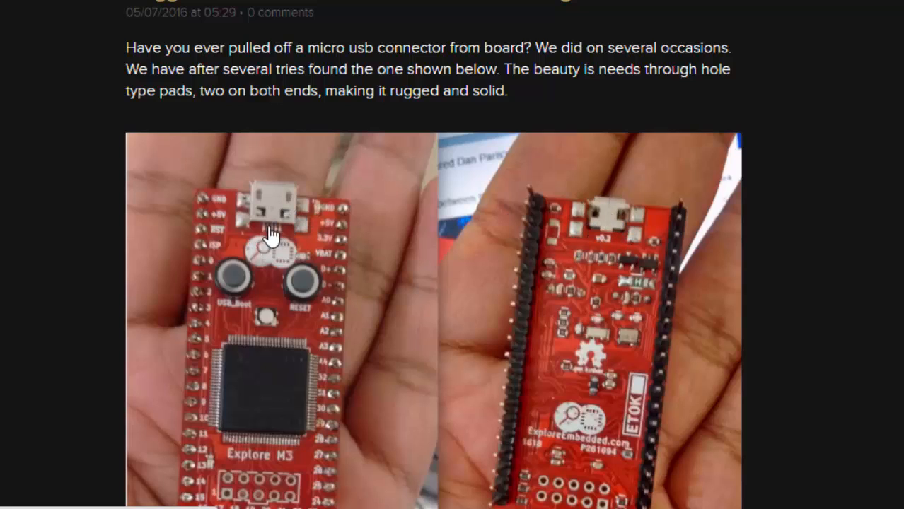
{"action": "mouse_move", "coordinate": [290, 230]}
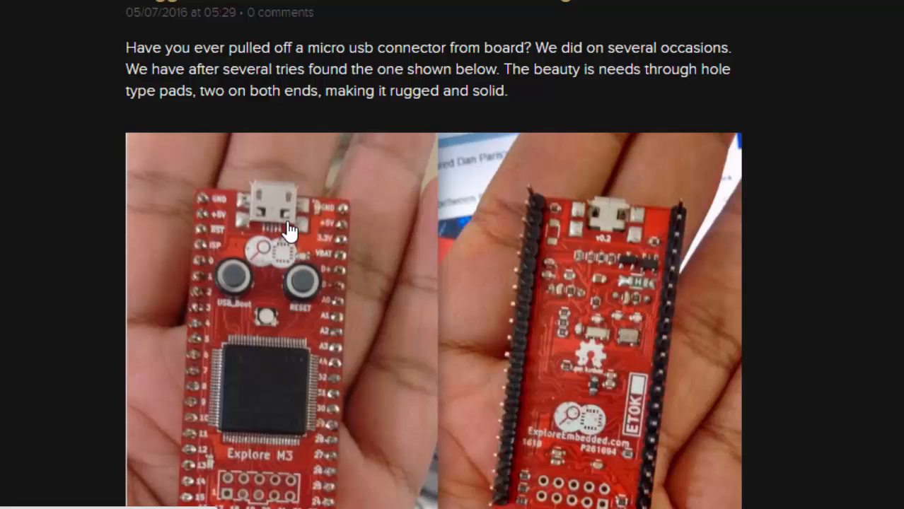
{"action": "mouse_move", "coordinate": [243, 208]}
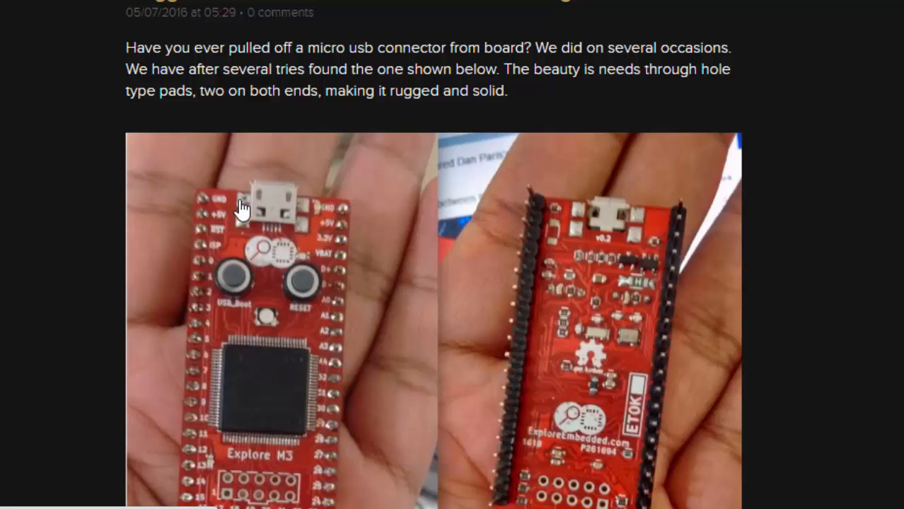
{"action": "scroll", "scroll_direction": "down", "scroll_amount": 3}
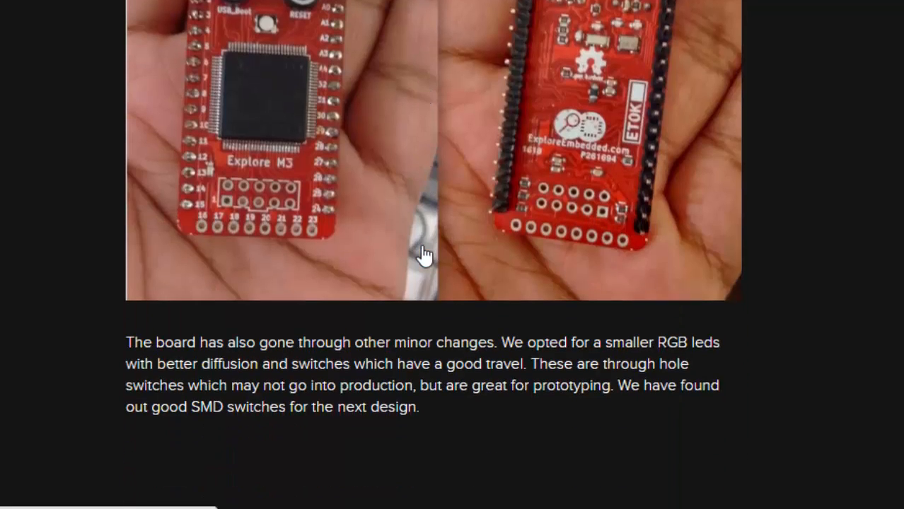
Scroll past the uVision LED-blinking screenshot to the Beta Units Shipped log
{"action": "scroll", "scroll_direction": "down", "scroll_amount": 3}
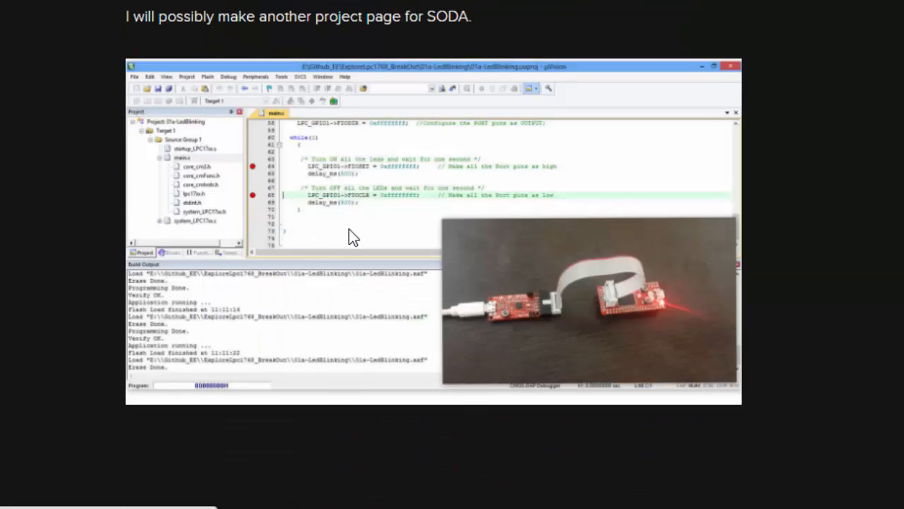
{"action": "mouse_move", "coordinate": [356, 233]}
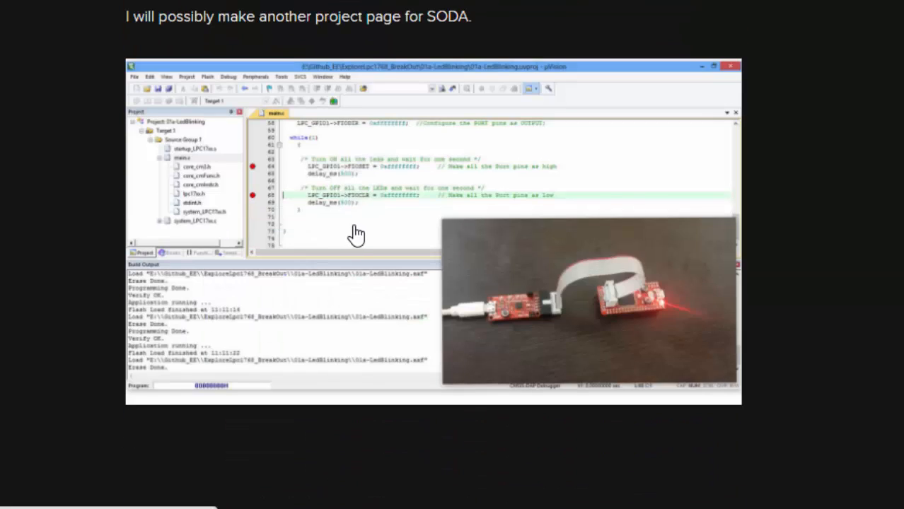
{"action": "mouse_move", "coordinate": [315, 289]}
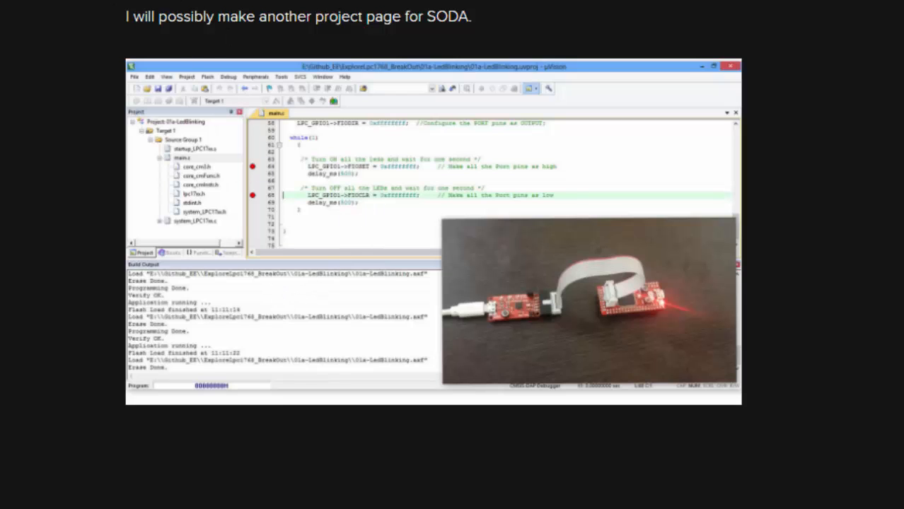
{"action": "mouse_move", "coordinate": [242, 211]}
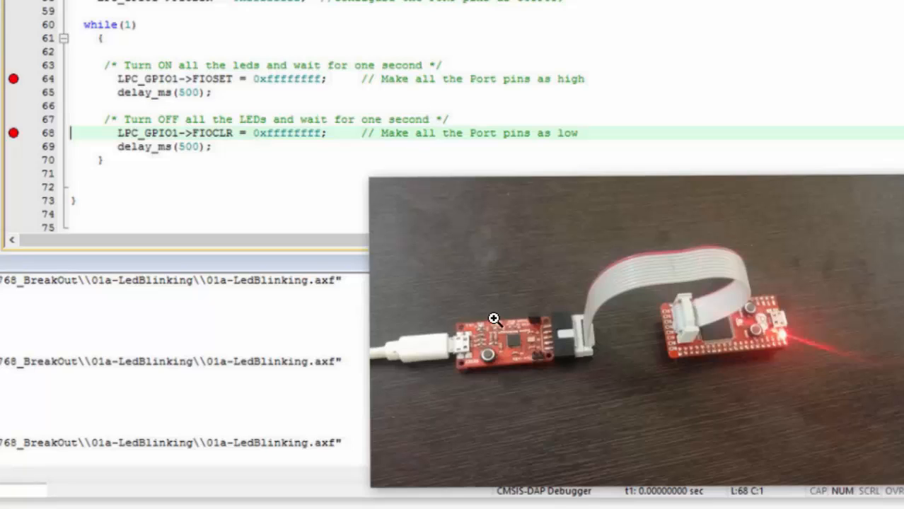
{"action": "mouse_move", "coordinate": [556, 359]}
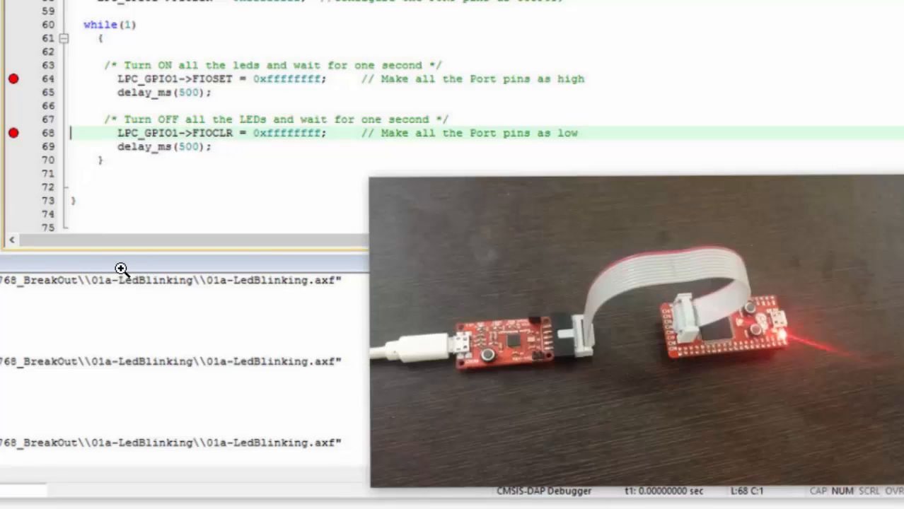
{"action": "mouse_move", "coordinate": [602, 250]}
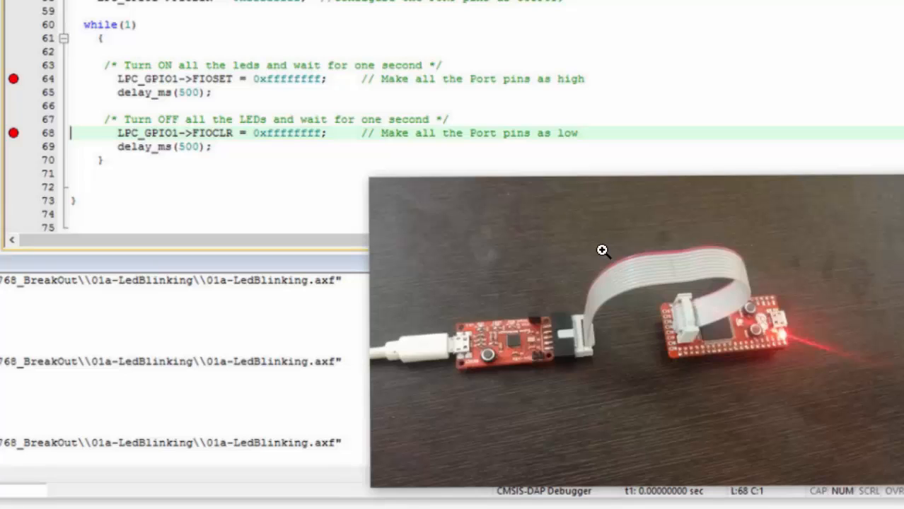
{"action": "mouse_move", "coordinate": [599, 254]}
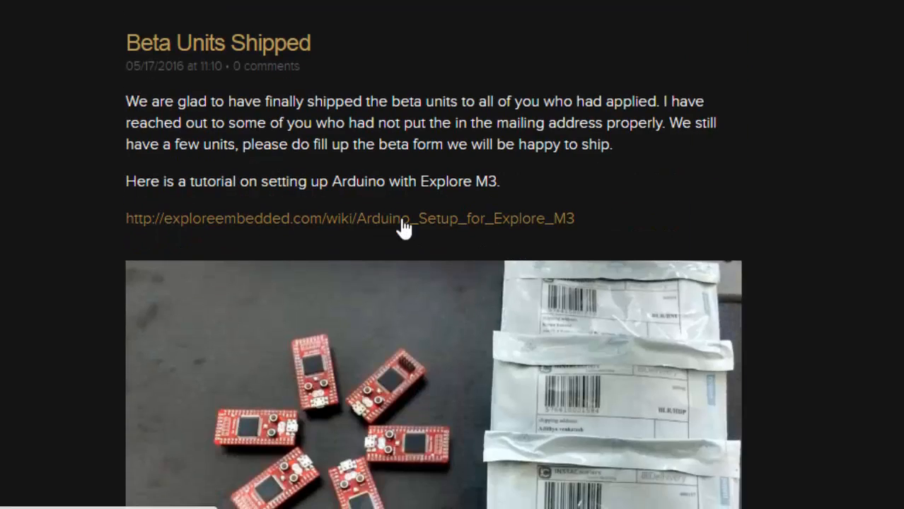
Scroll past the beta units photo to the 5 Serial Ports log entry
{"action": "scroll", "scroll_direction": "down", "scroll_amount": 3}
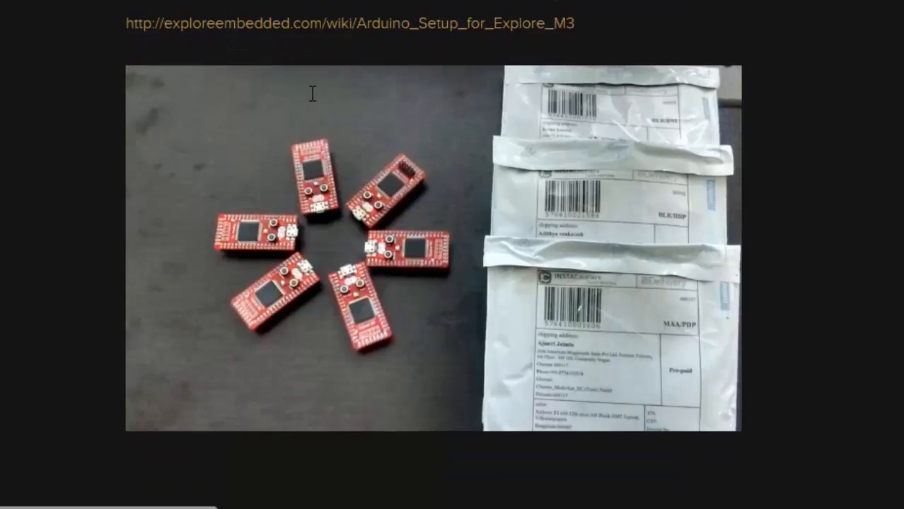
{"action": "scroll", "scroll_direction": "up", "scroll_amount": 3}
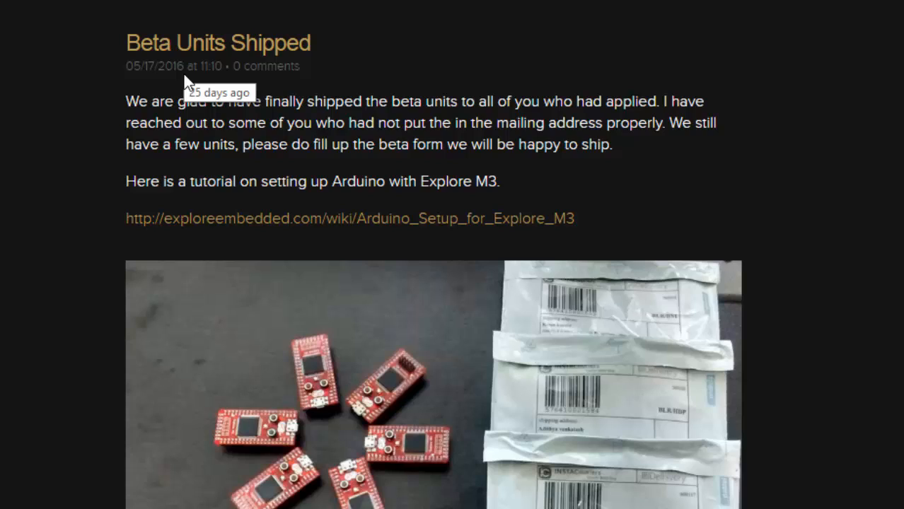
{"action": "scroll", "scroll_direction": "down", "scroll_amount": 3}
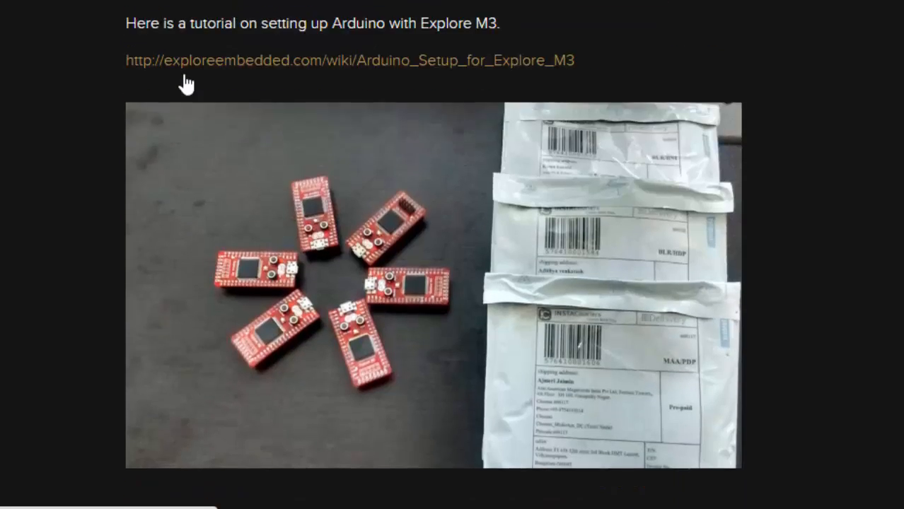
{"action": "scroll", "scroll_direction": "up", "scroll_amount": 3}
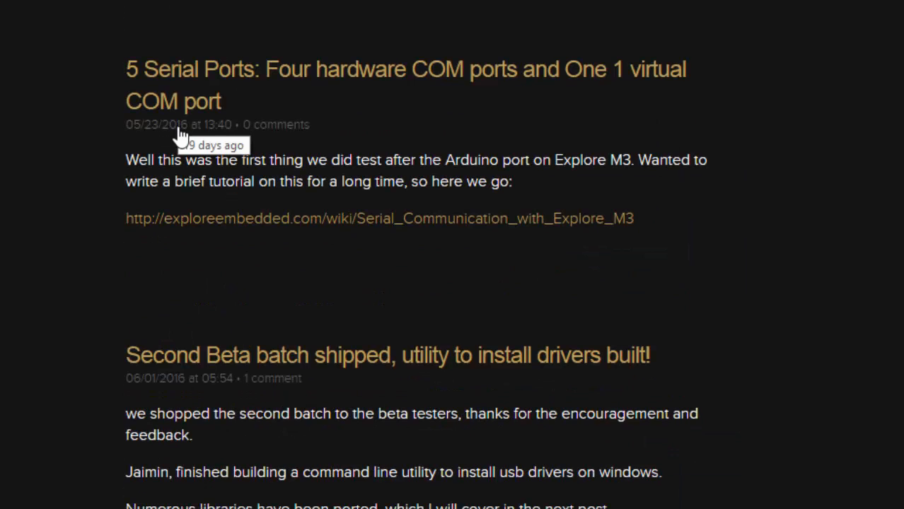
Scroll through the Second Beta batch and Sensors posts to the display fest log
{"action": "scroll", "scroll_direction": "down", "scroll_amount": 3}
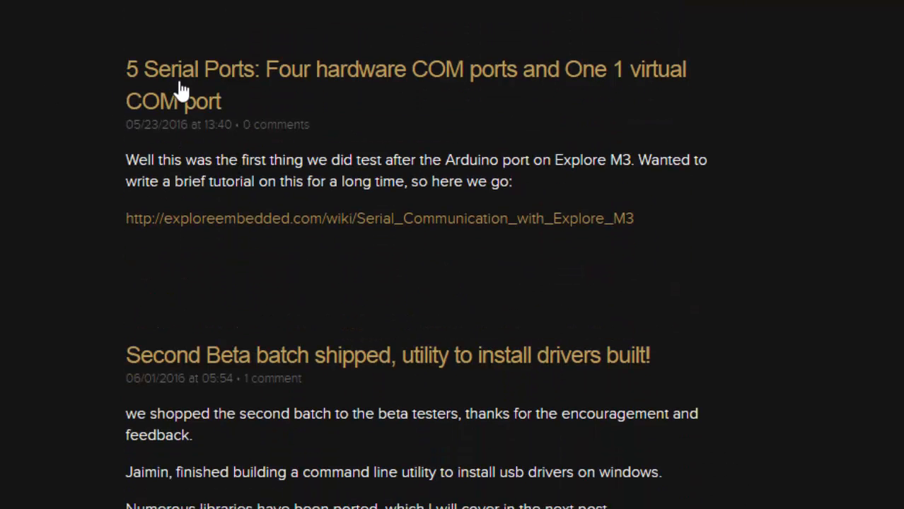
{"action": "mouse_move", "coordinate": [90, 187]}
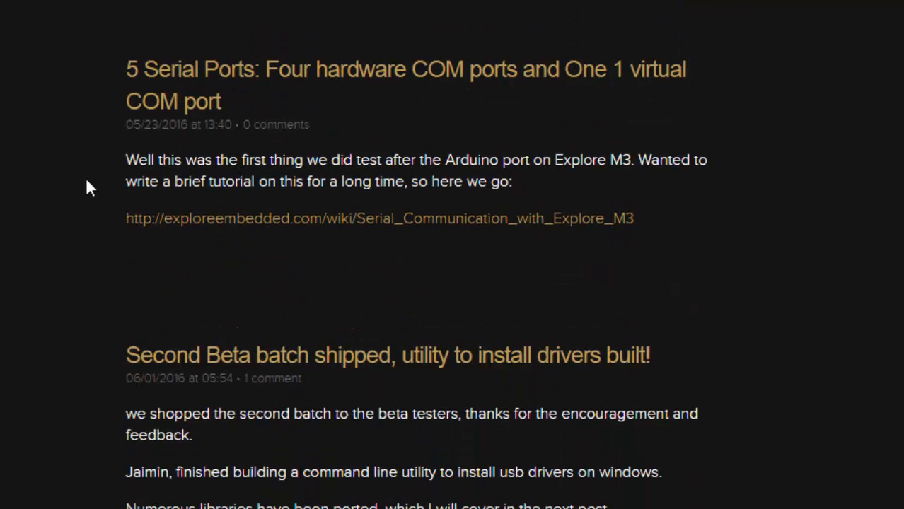
{"action": "mouse_move", "coordinate": [474, 129]}
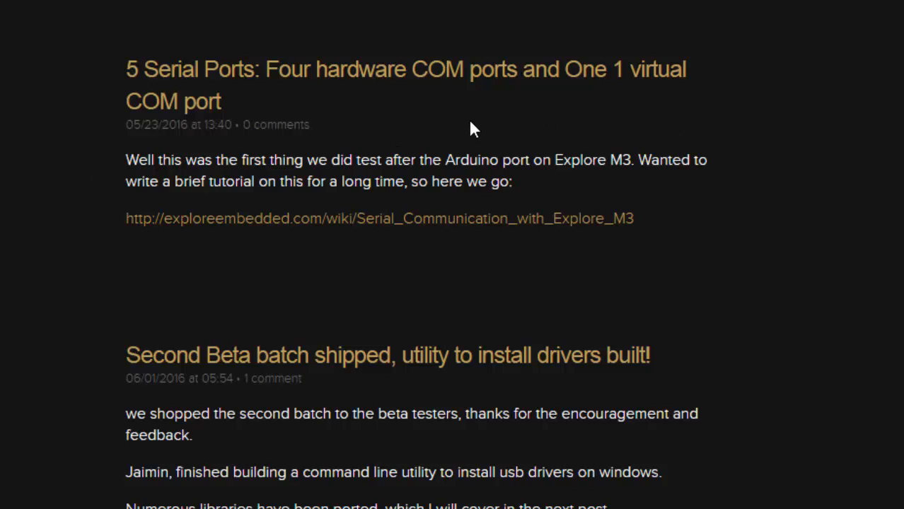
{"action": "mouse_move", "coordinate": [407, 149]}
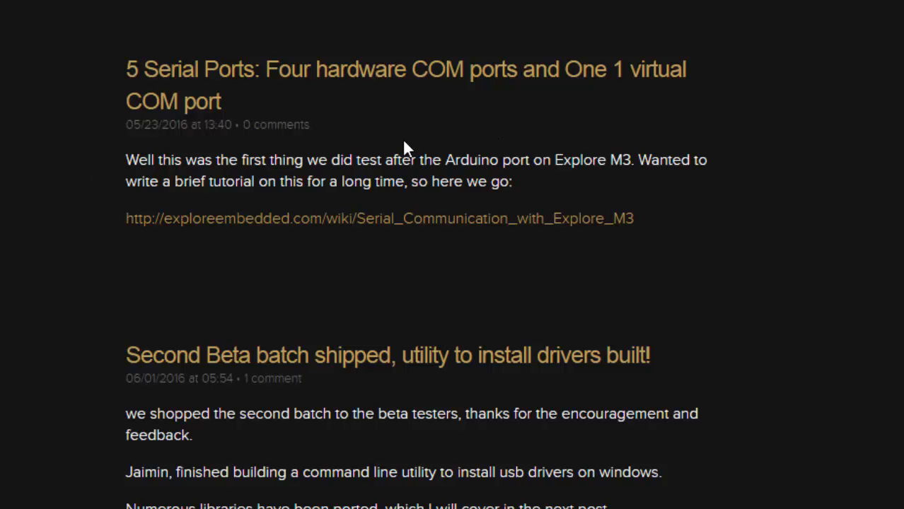
{"action": "mouse_move", "coordinate": [356, 264]}
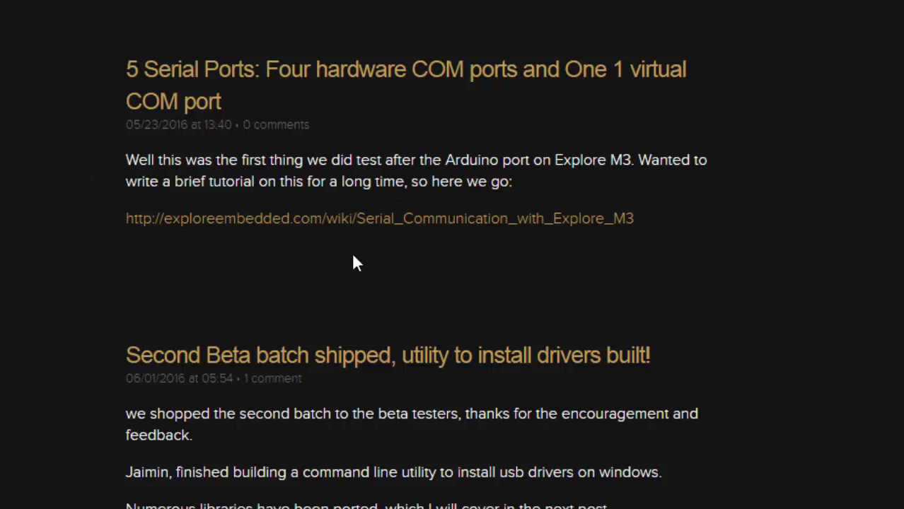
{"action": "scroll", "scroll_direction": "down", "scroll_amount": 3}
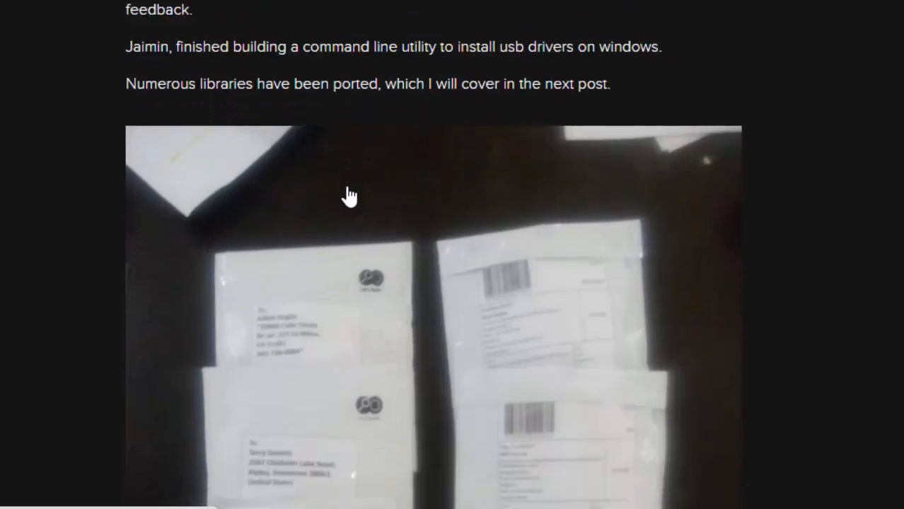
{"action": "scroll", "scroll_direction": "up", "scroll_amount": 3}
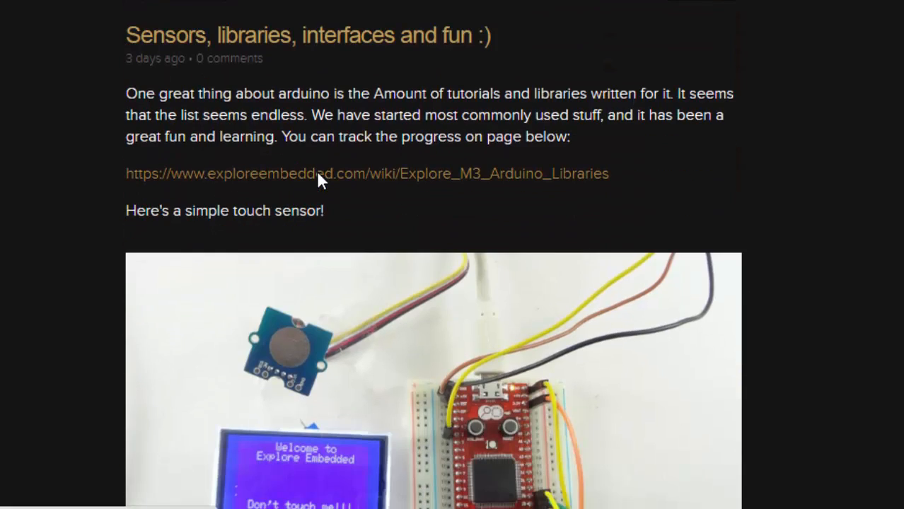
{"action": "scroll", "scroll_direction": "down", "scroll_amount": 3}
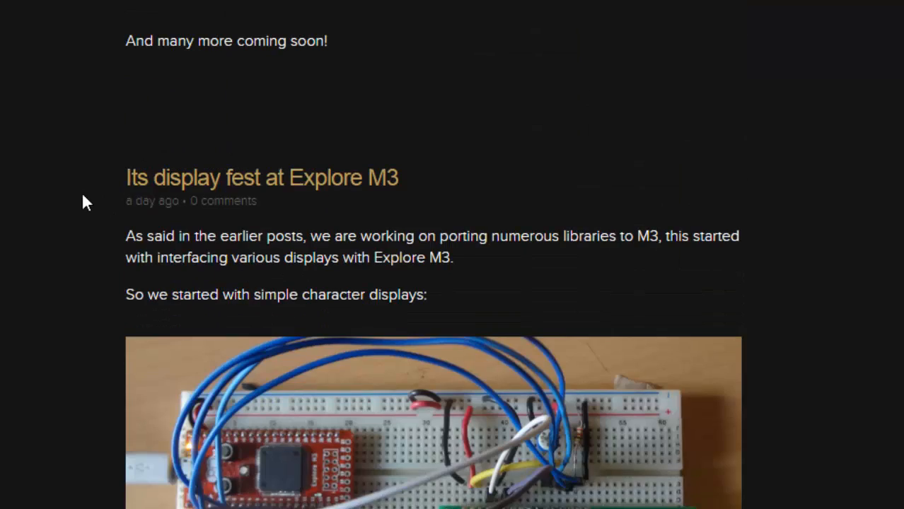
Scroll past the KS0108 and ST7565 display photos to the display tutorial links
{"action": "scroll", "scroll_direction": "down", "scroll_amount": 3}
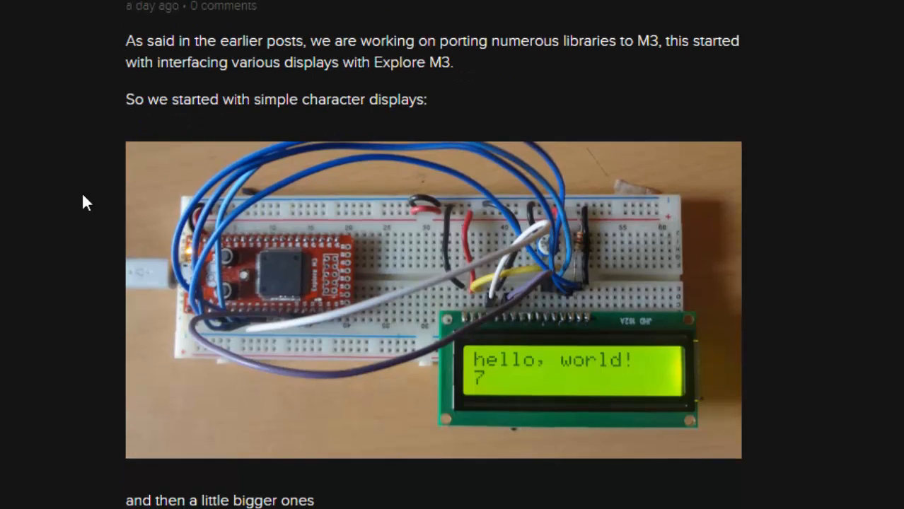
{"action": "scroll", "scroll_direction": "down", "scroll_amount": 3}
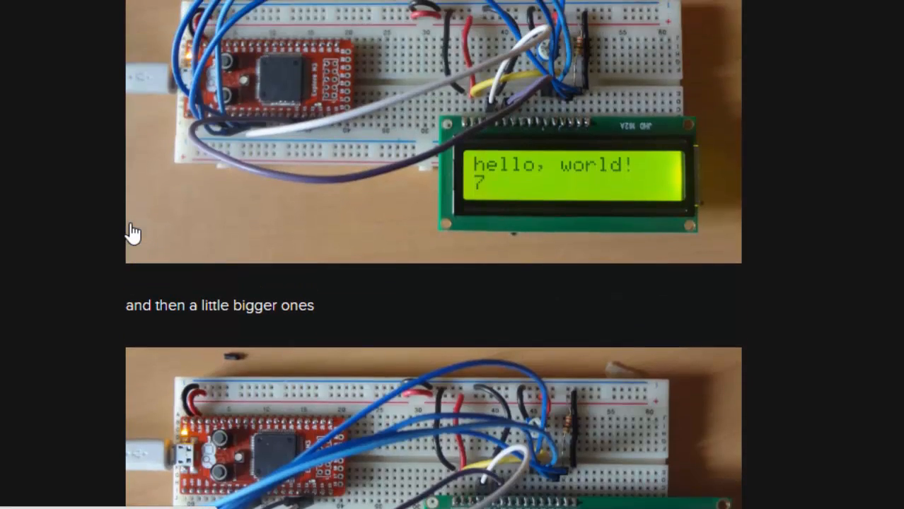
{"action": "scroll", "scroll_direction": "up", "scroll_amount": 3}
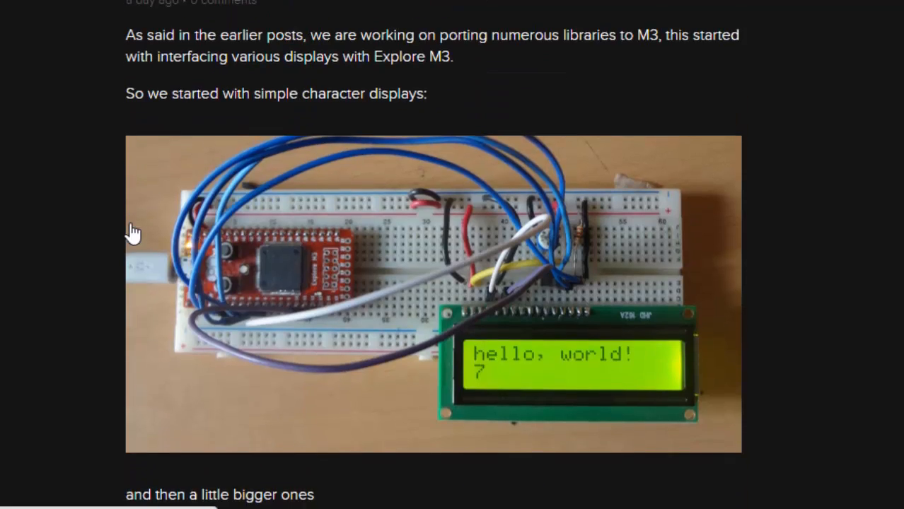
{"action": "scroll", "scroll_direction": "down", "scroll_amount": 3}
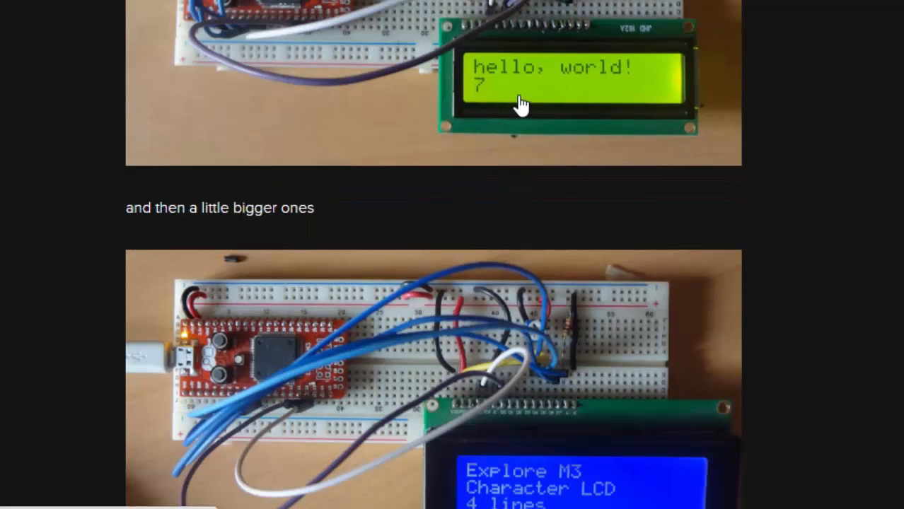
{"action": "scroll", "scroll_direction": "down", "scroll_amount": 3}
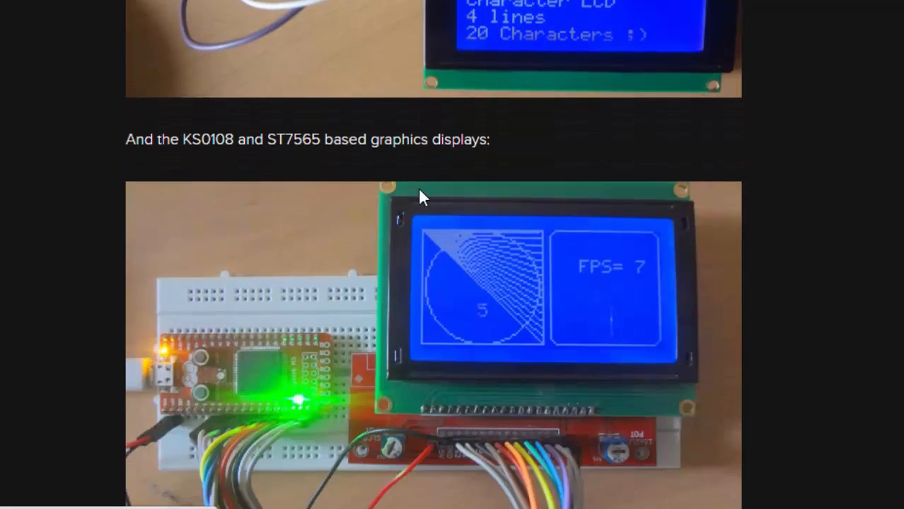
{"action": "scroll", "scroll_direction": "up", "scroll_amount": 3}
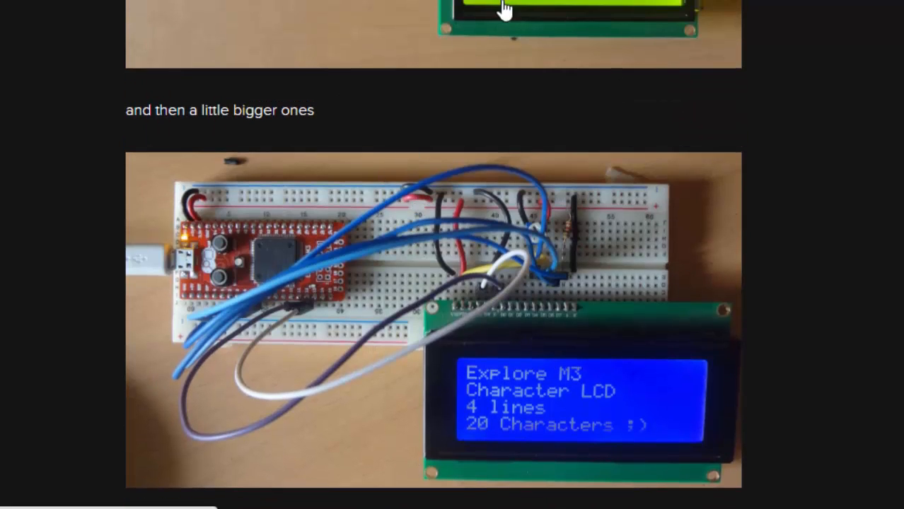
{"action": "scroll", "scroll_direction": "down", "scroll_amount": 3}
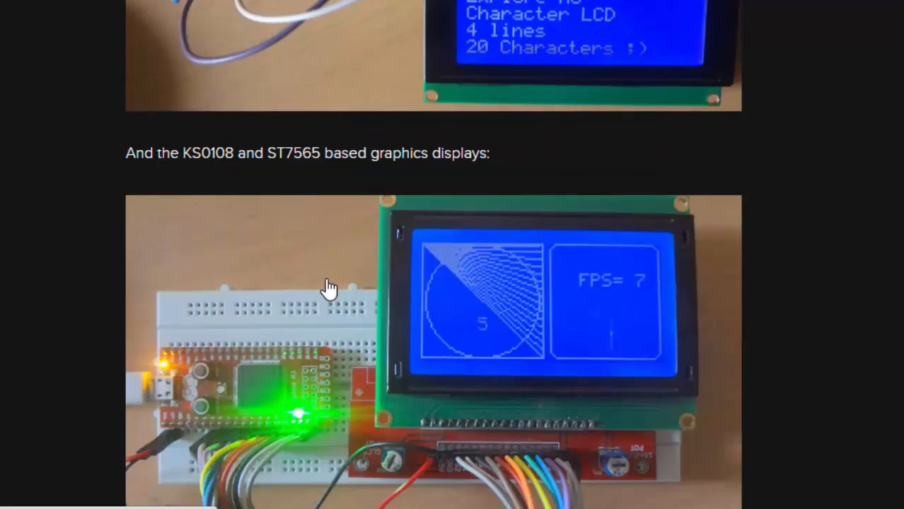
{"action": "scroll", "scroll_direction": "down", "scroll_amount": 3}
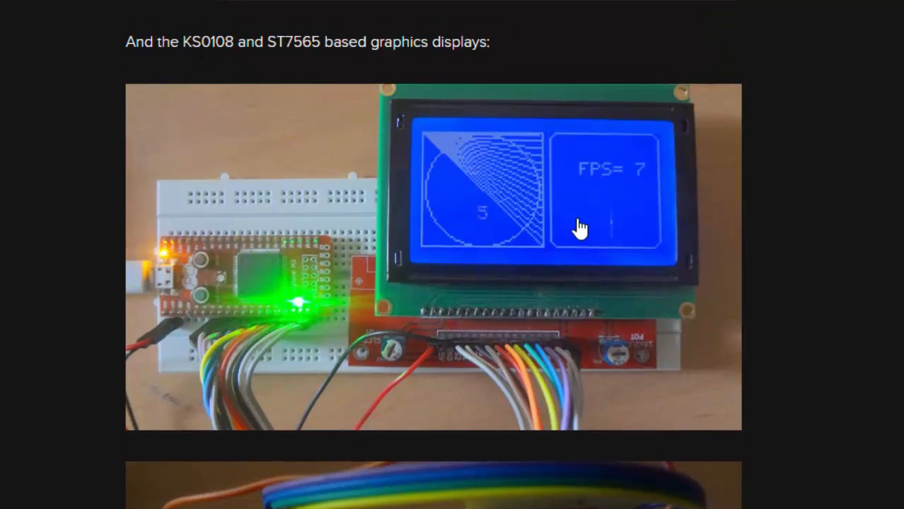
{"action": "mouse_move", "coordinate": [626, 212]}
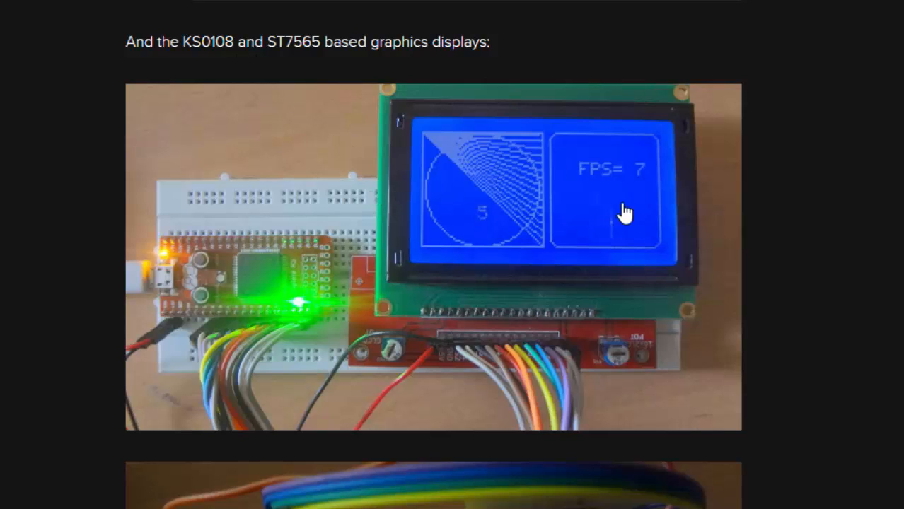
{"action": "mouse_move", "coordinate": [332, 265]}
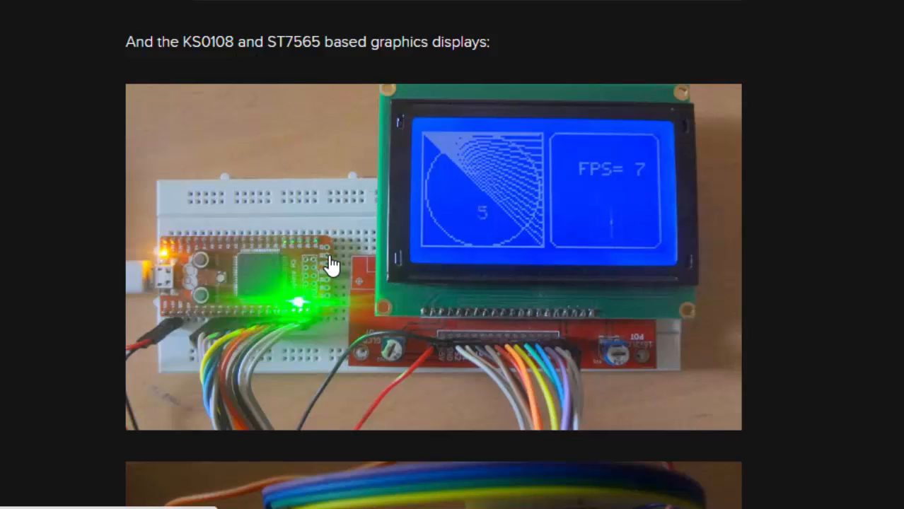
{"action": "mouse_move", "coordinate": [357, 195]}
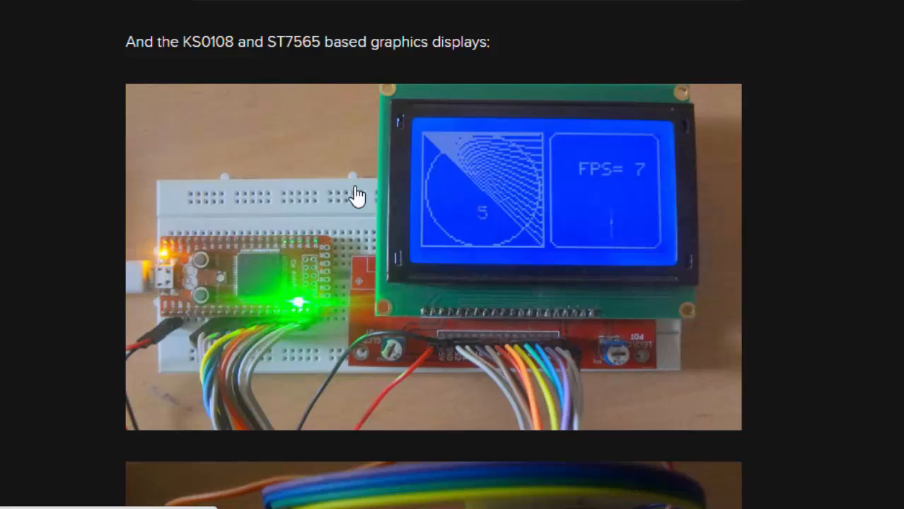
{"action": "scroll", "scroll_direction": "down", "scroll_amount": 3}
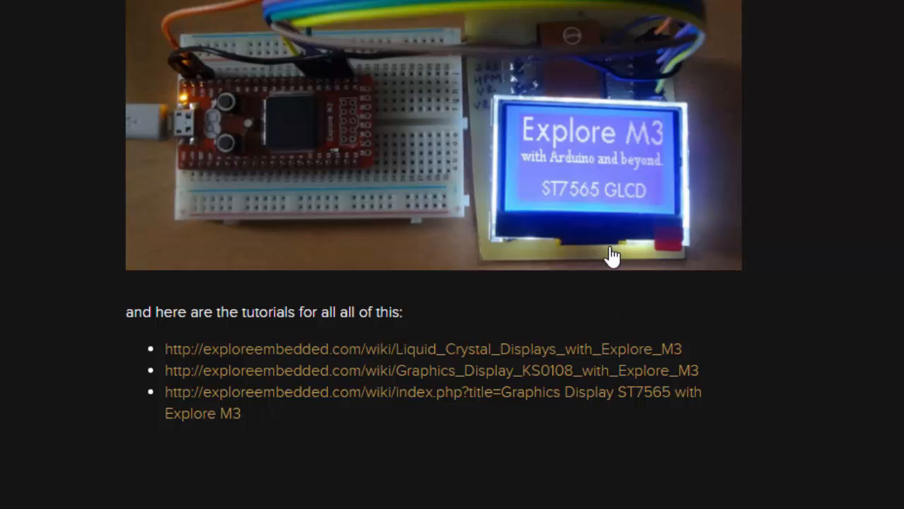
{"action": "mouse_move", "coordinate": [111, 260]}
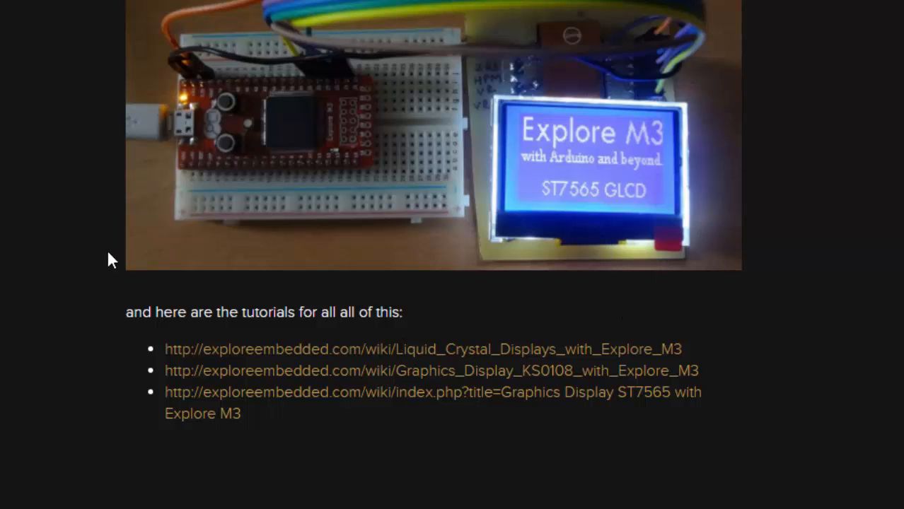
{"action": "scroll", "scroll_direction": "down", "scroll_amount": 3}
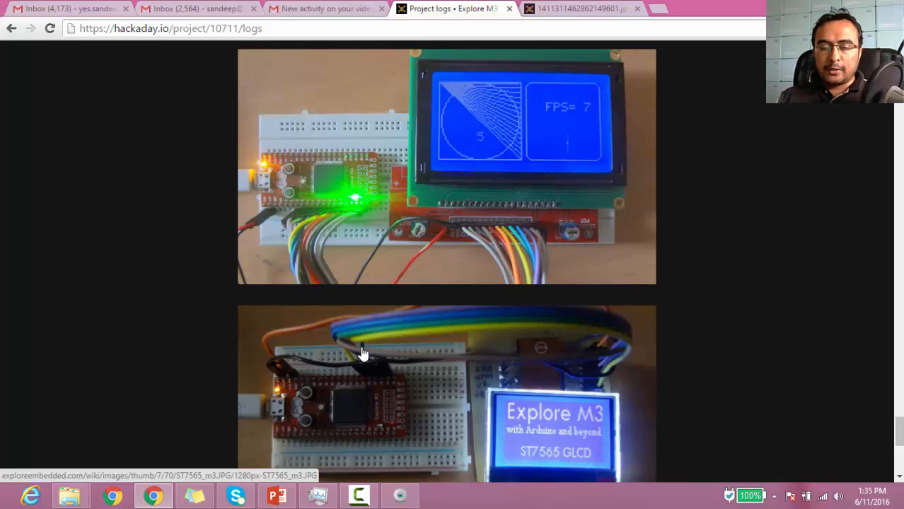
Return to the Explore M3 project details and open Campaign Signup in a new tab
{"action": "scroll", "scroll_direction": "down", "scroll_amount": 3}
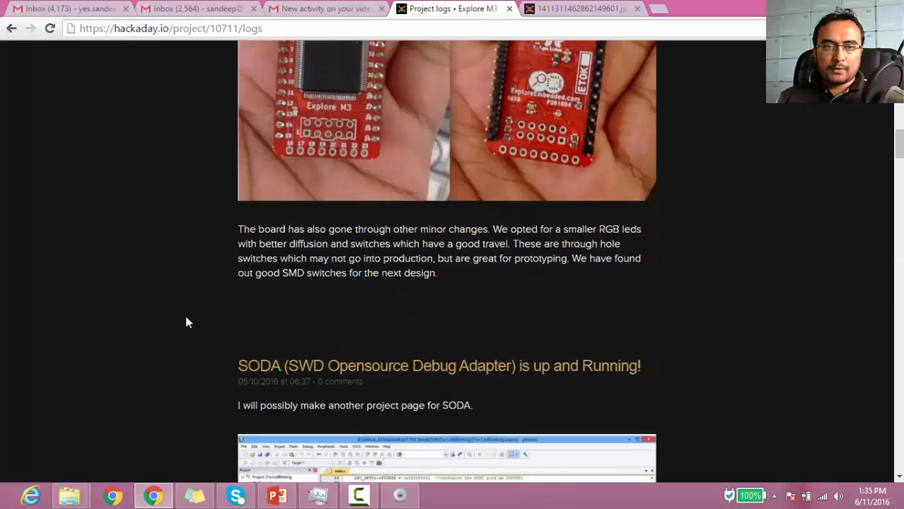
{"action": "scroll", "scroll_direction": "up", "scroll_amount": 3}
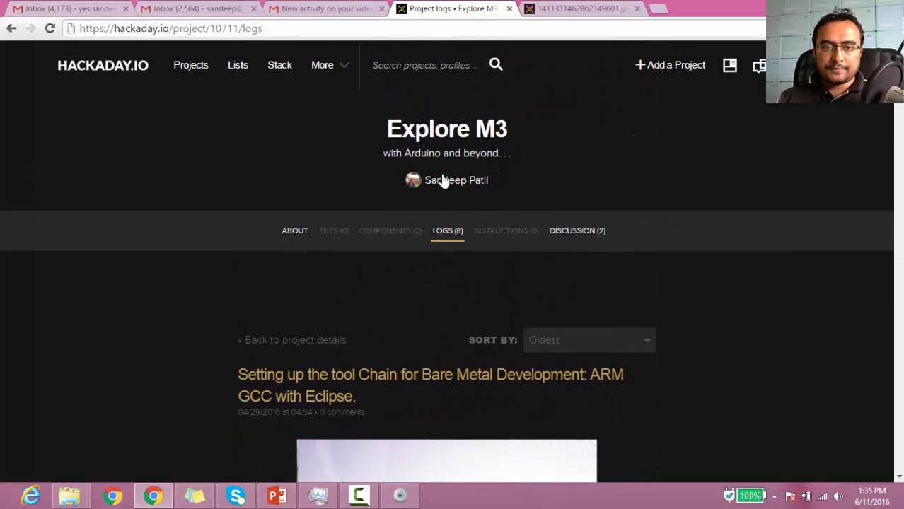
{"action": "left_click", "coordinate": [446, 129]}
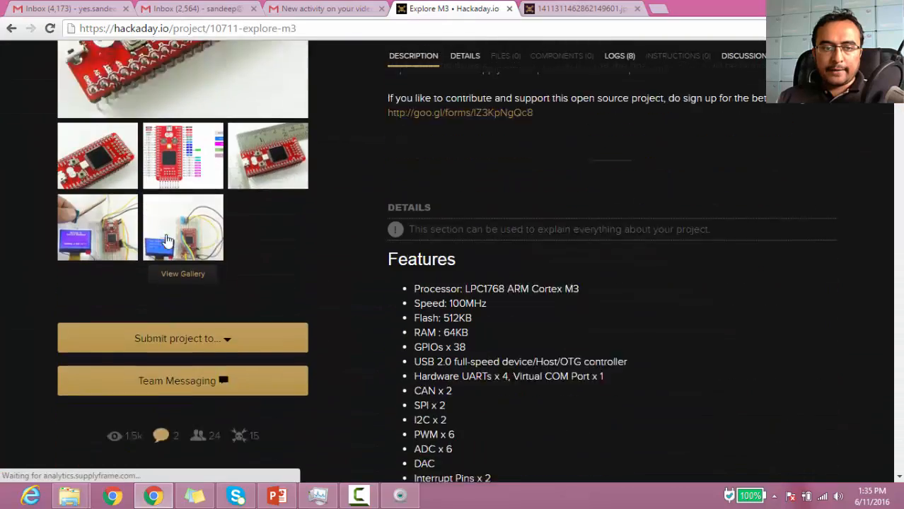
{"action": "scroll", "scroll_direction": "down", "scroll_amount": 3}
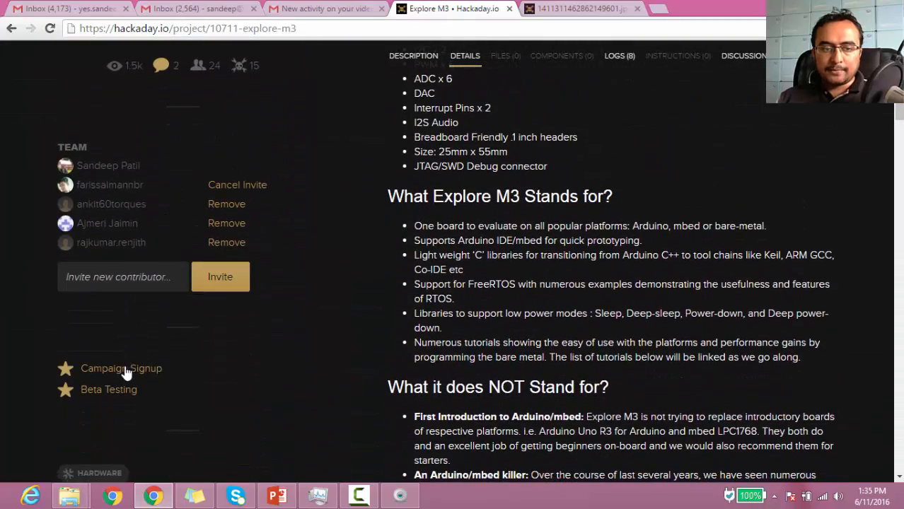
{"action": "mouse_move", "coordinate": [134, 369]}
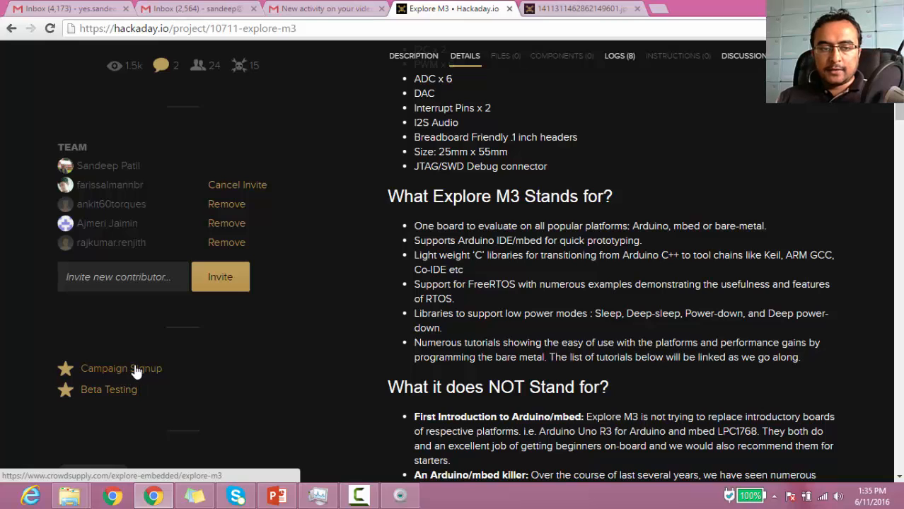
{"action": "left_click", "coordinate": [121, 368]}
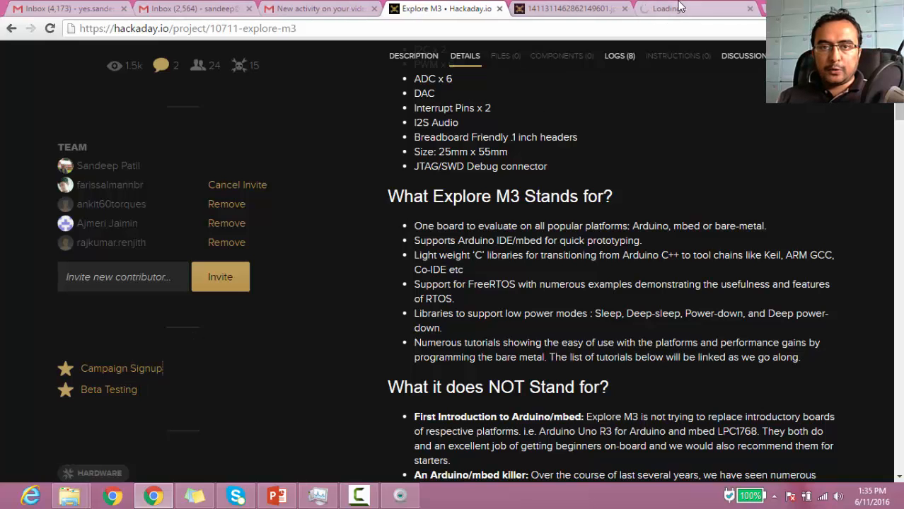
Switch to the Crowd Supply Explore M3 page and focus its email subscription field
{"action": "left_click", "coordinate": [697, 9]}
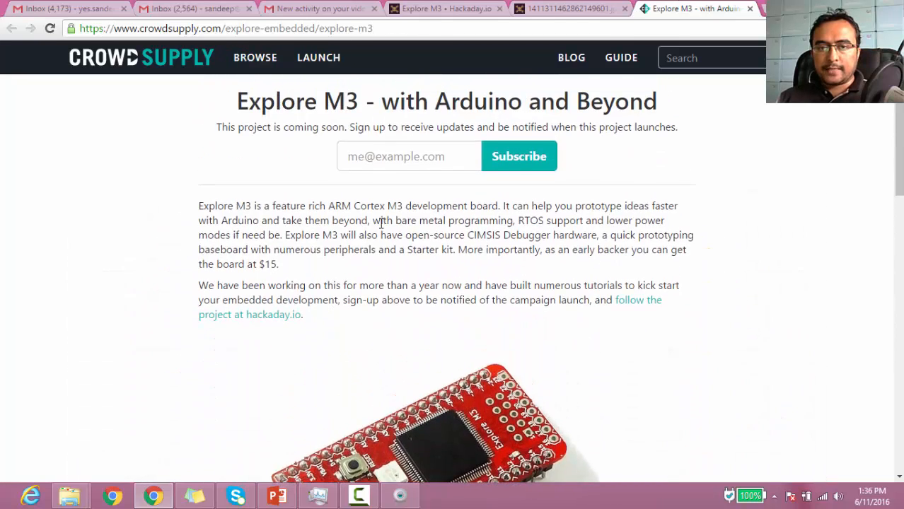
{"action": "left_click", "coordinate": [408, 156]}
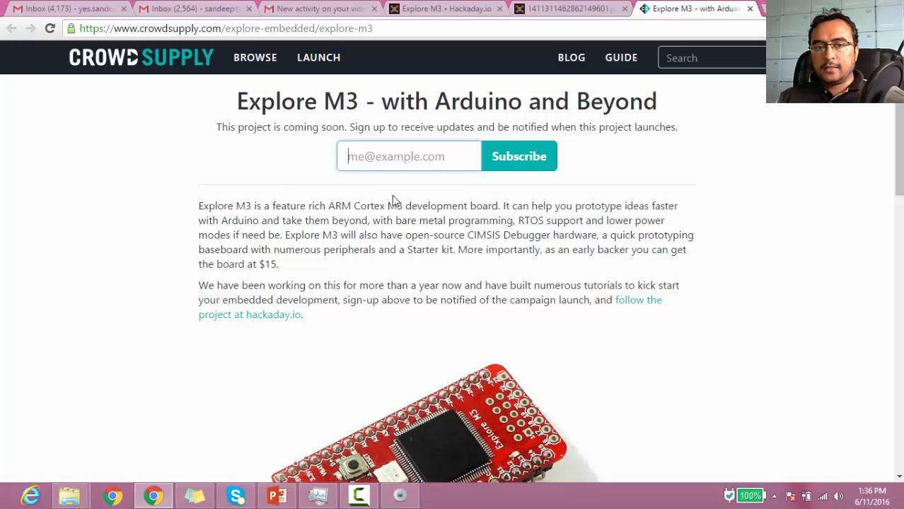
{"action": "mouse_move", "coordinate": [476, 98]}
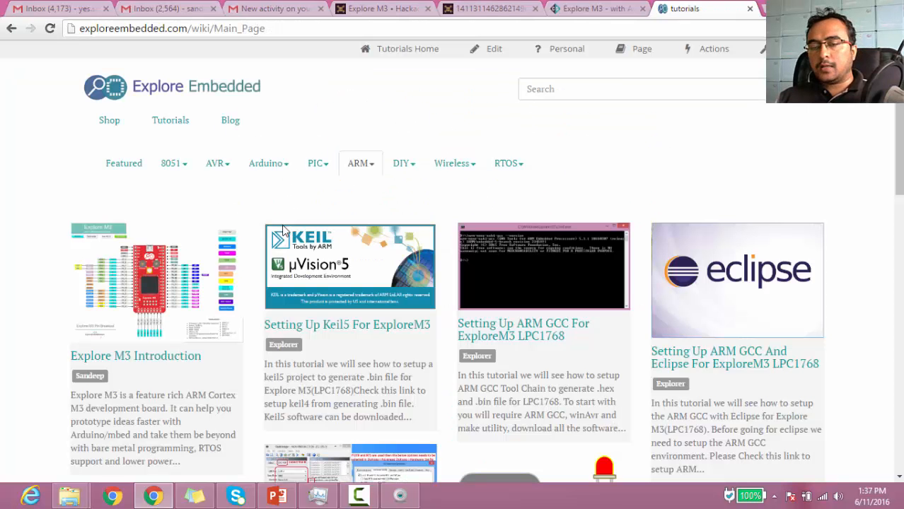
{"action": "scroll", "scroll_direction": "down", "scroll_amount": 3}
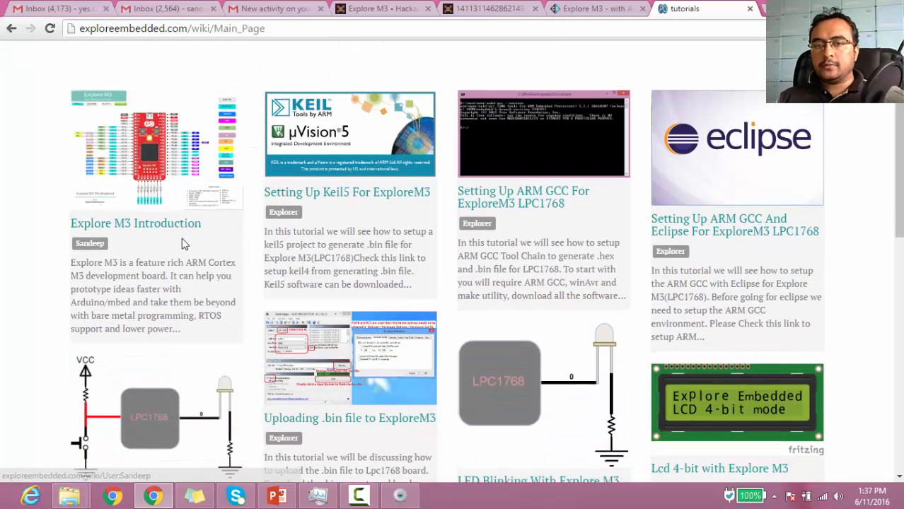
{"action": "scroll", "scroll_direction": "down", "scroll_amount": 3}
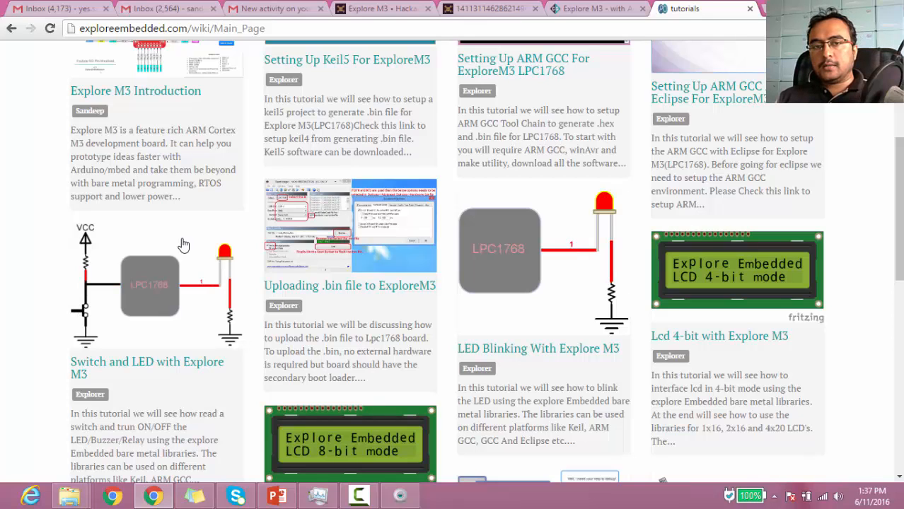
{"action": "mouse_move", "coordinate": [170, 240]}
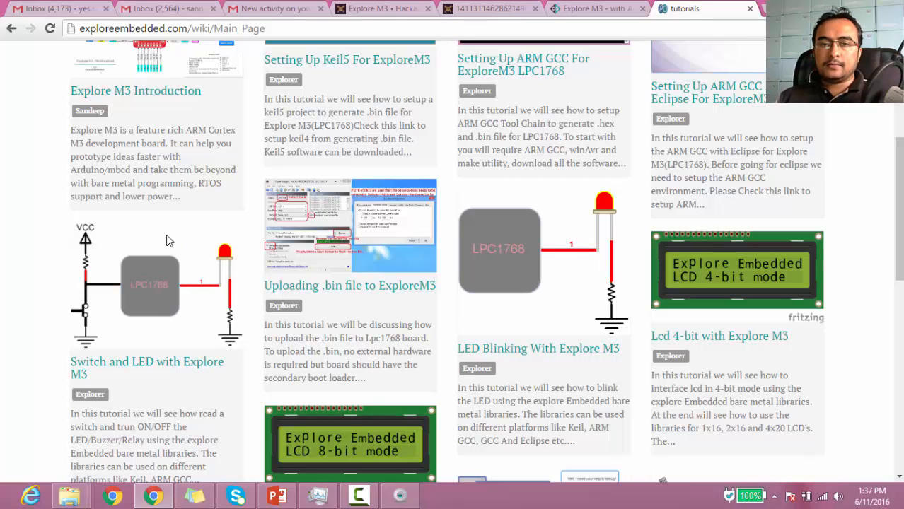
{"action": "mouse_move", "coordinate": [151, 237]}
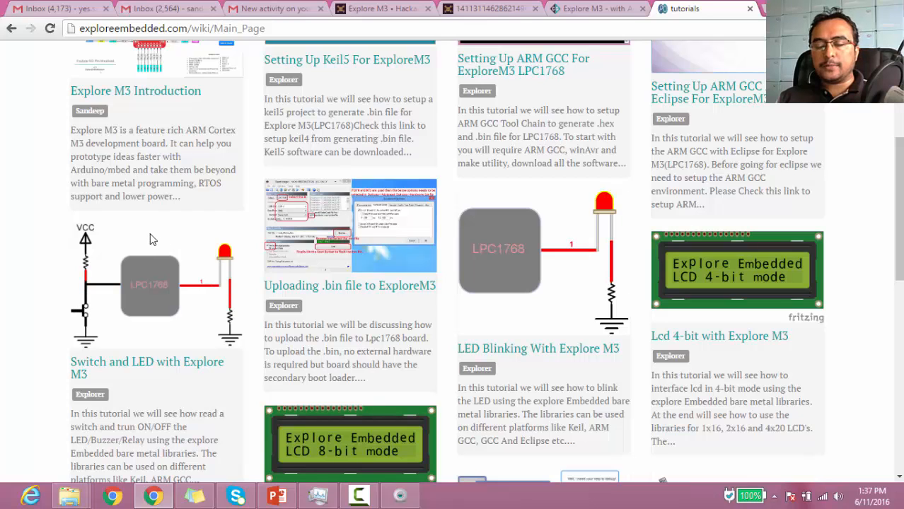